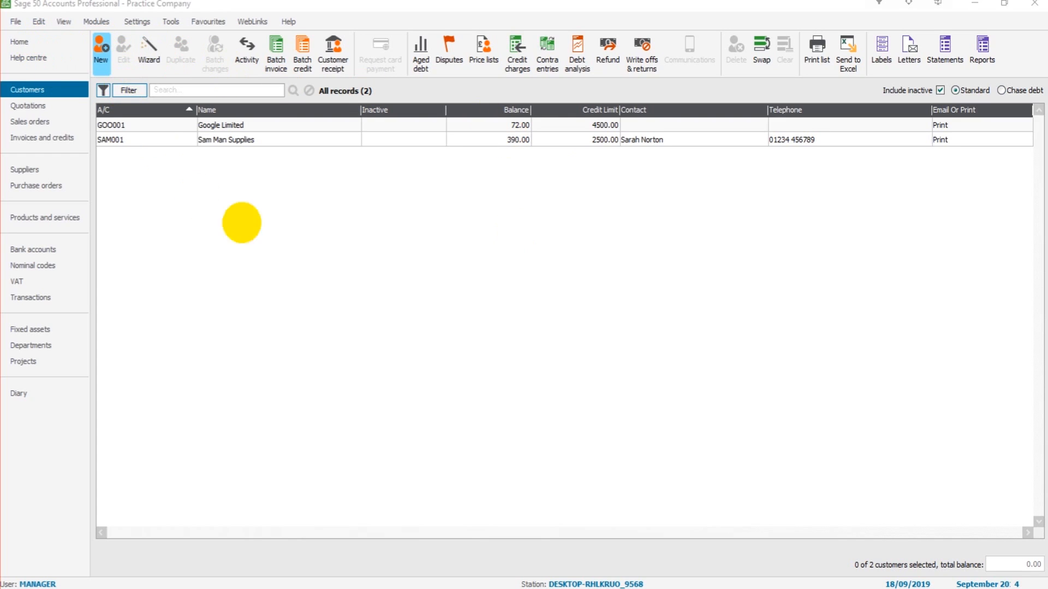
pyautogui.moveTo(296, 155)
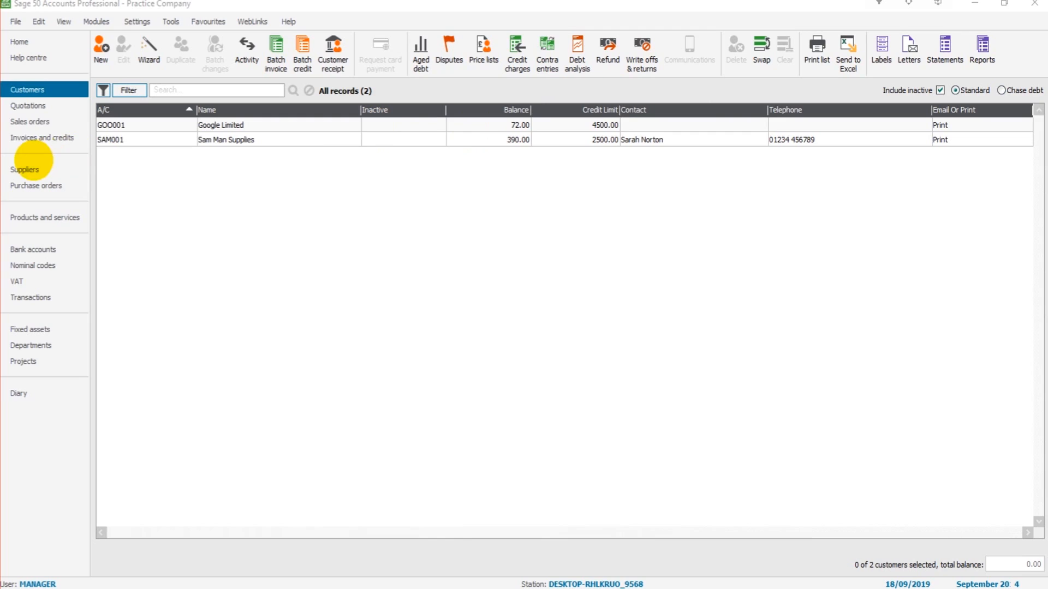
pyautogui.moveTo(35, 185)
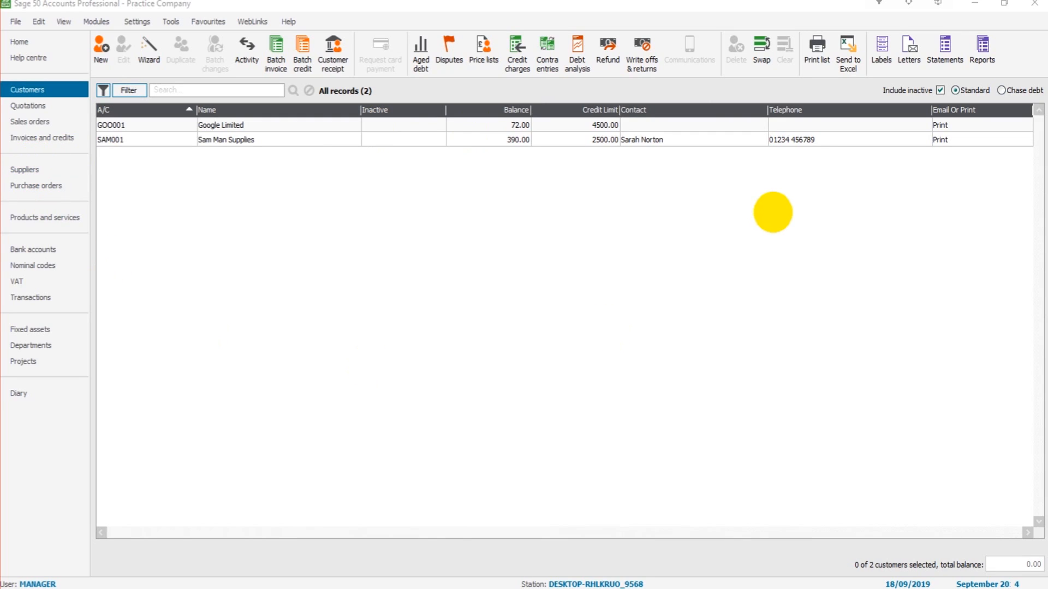
pyautogui.moveTo(316, 229)
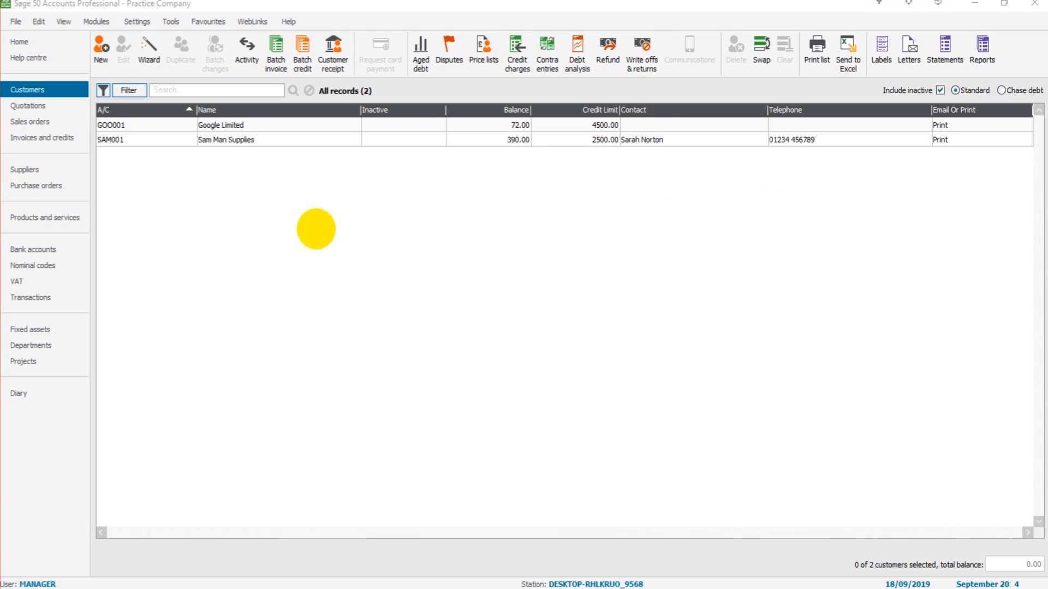
# Switch from the customer list to the empty Suppliers list
pyautogui.click(25, 169)
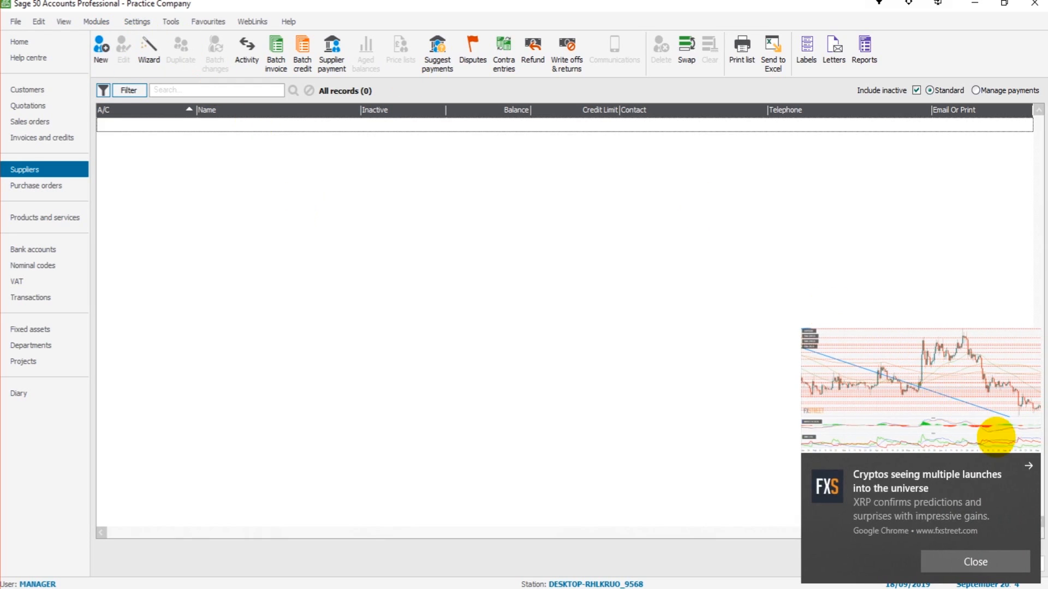
pyautogui.click(975, 561)
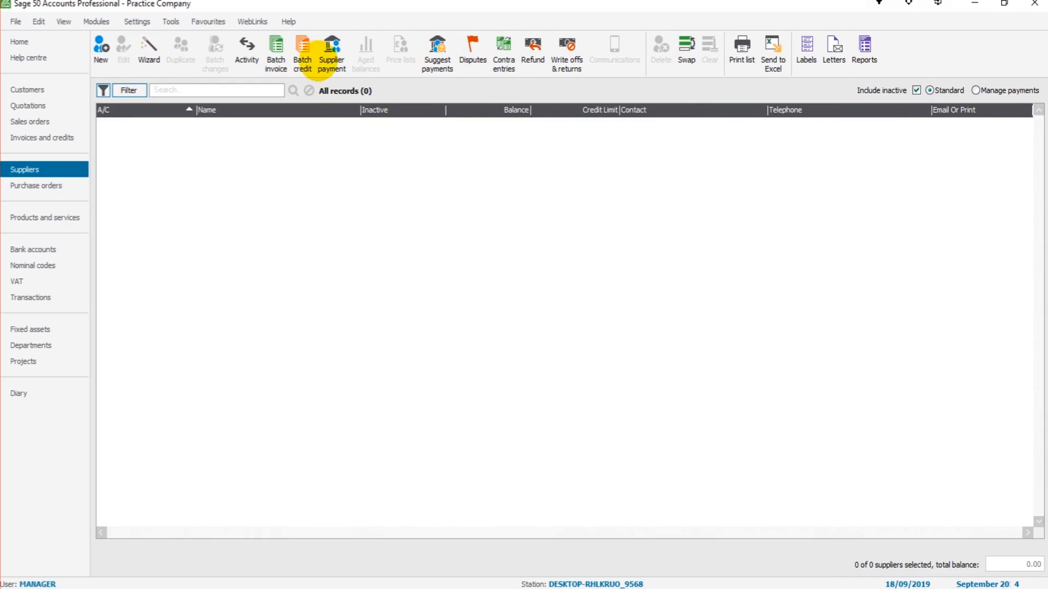
pyautogui.moveTo(813, 165)
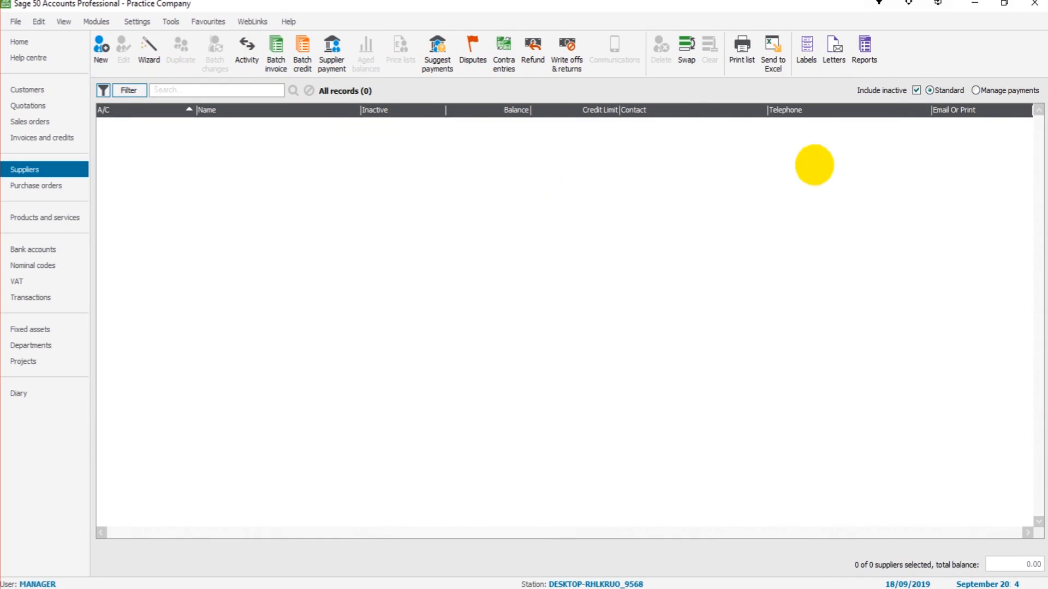
pyautogui.moveTo(686, 51)
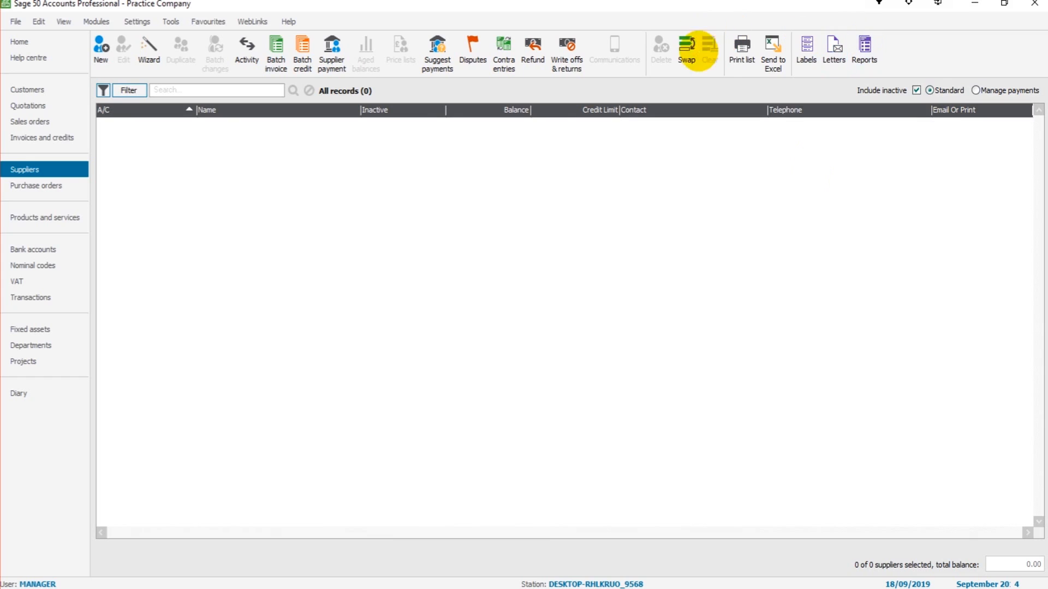
pyautogui.moveTo(710, 51)
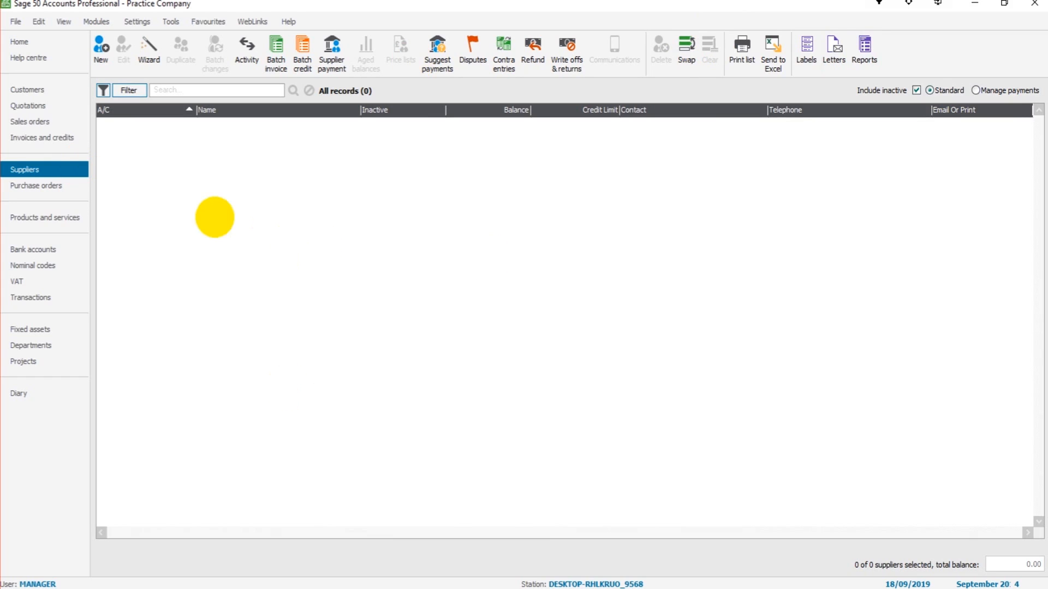
pyautogui.moveTo(160, 161)
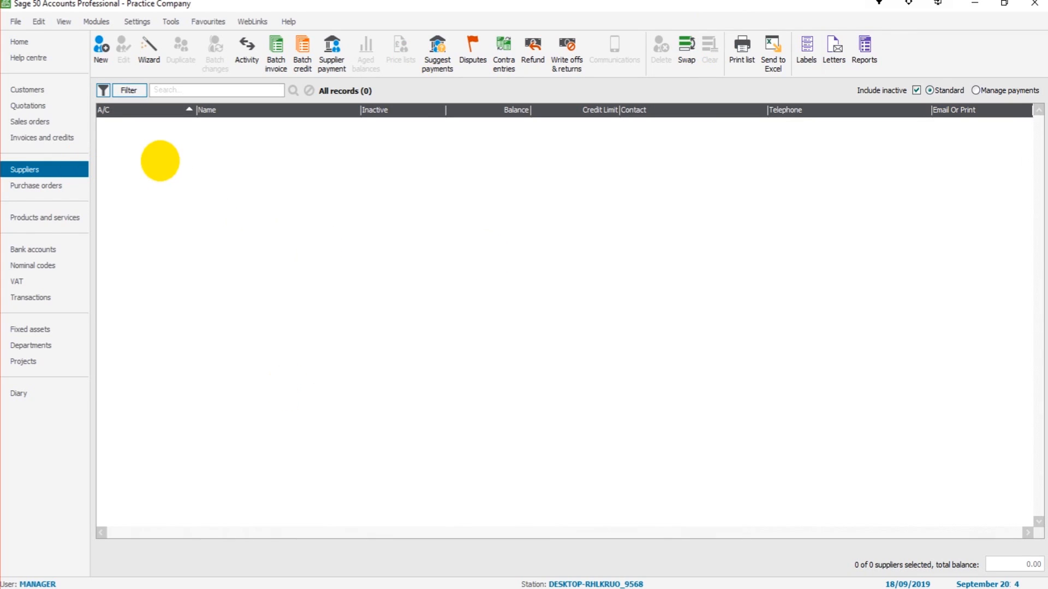
pyautogui.moveTo(145, 114)
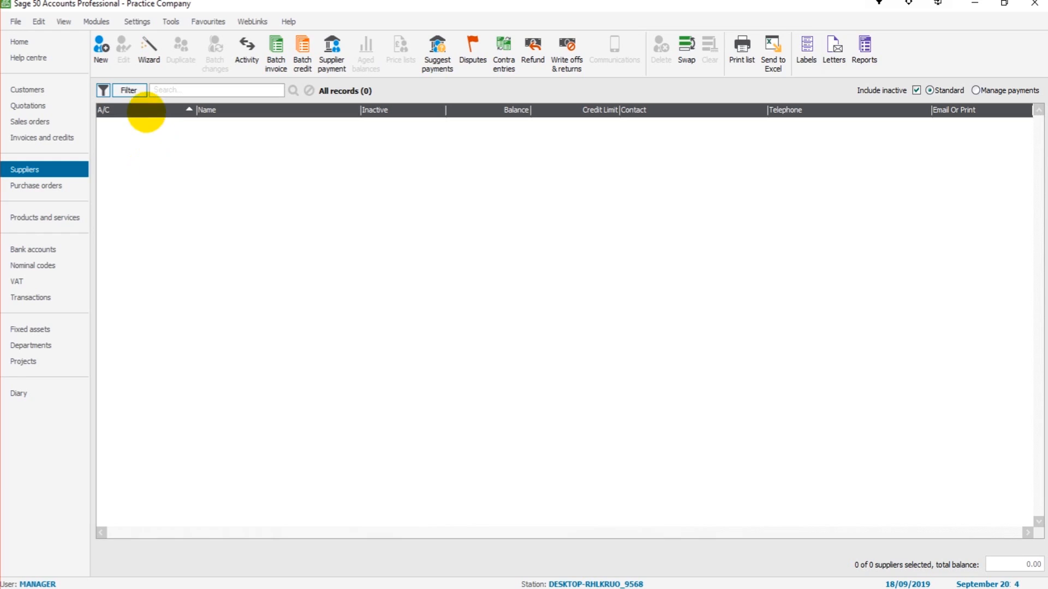
pyautogui.moveTo(601, 274)
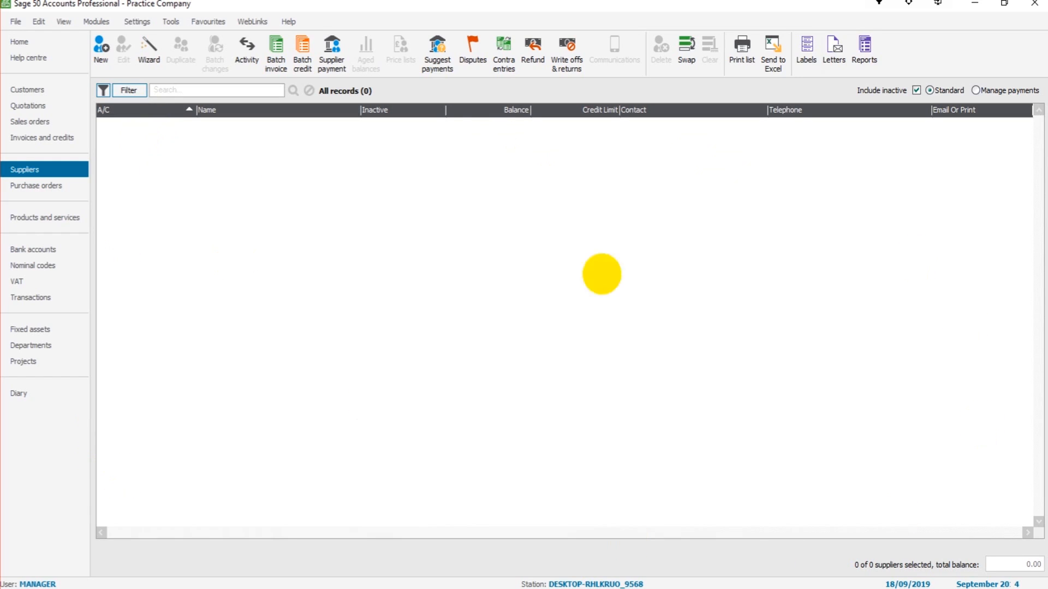
pyautogui.moveTo(480, 305)
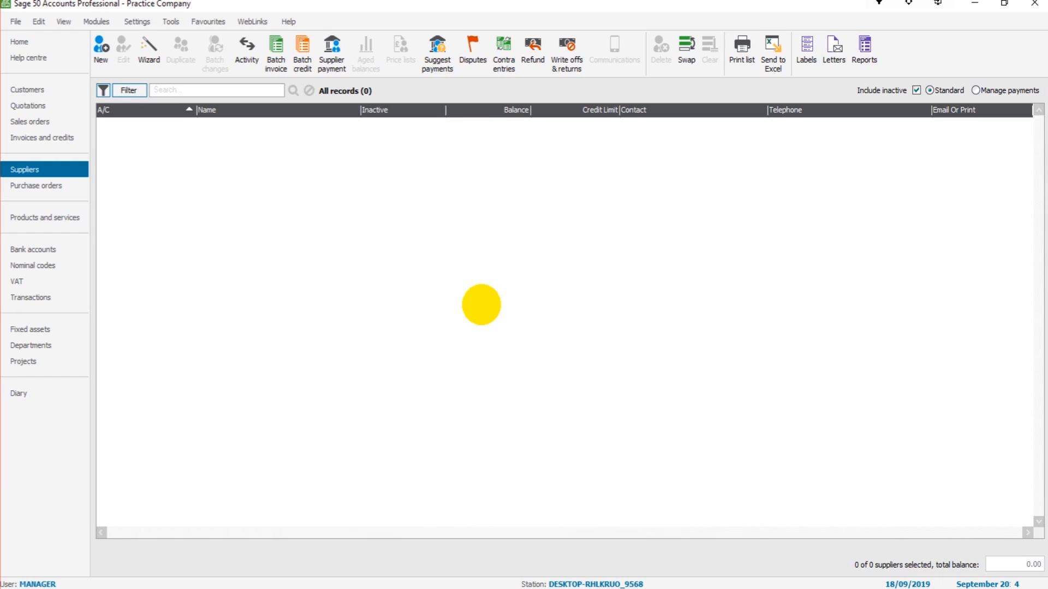
pyautogui.moveTo(220, 94)
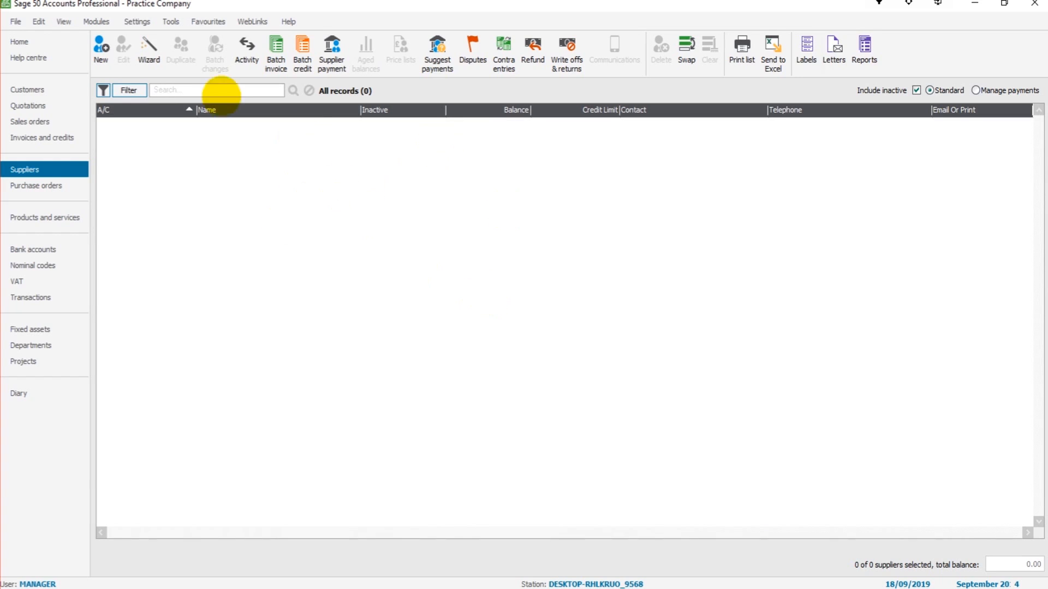
pyautogui.moveTo(100, 50)
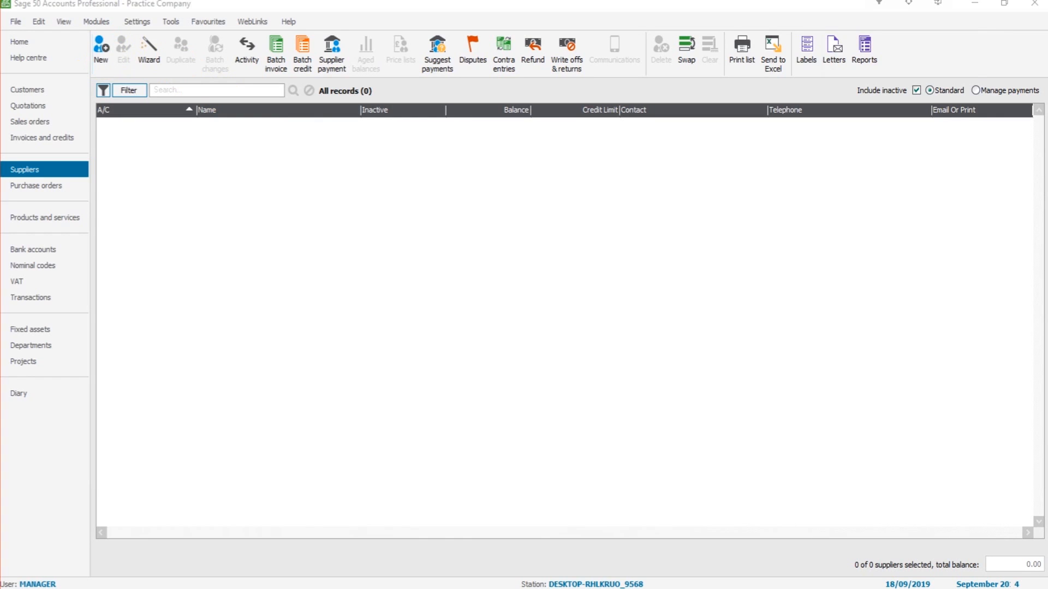
# Create supplier XYZ001 'XYZ Supplies' with street line '45 ds' and post code 'IP87 7Y'
pyautogui.click(100, 49)
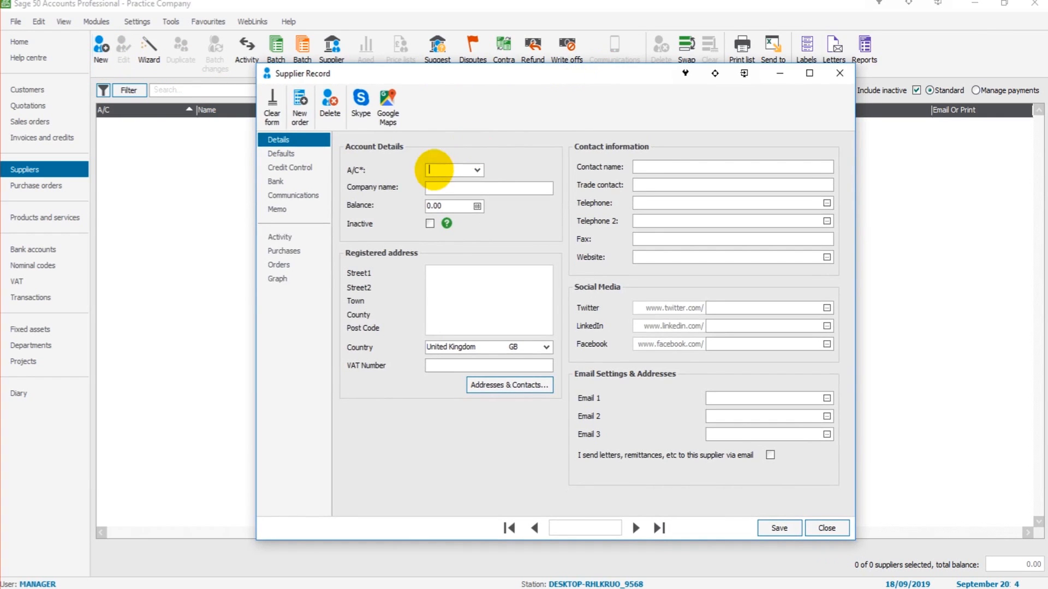
pyautogui.moveTo(546, 248)
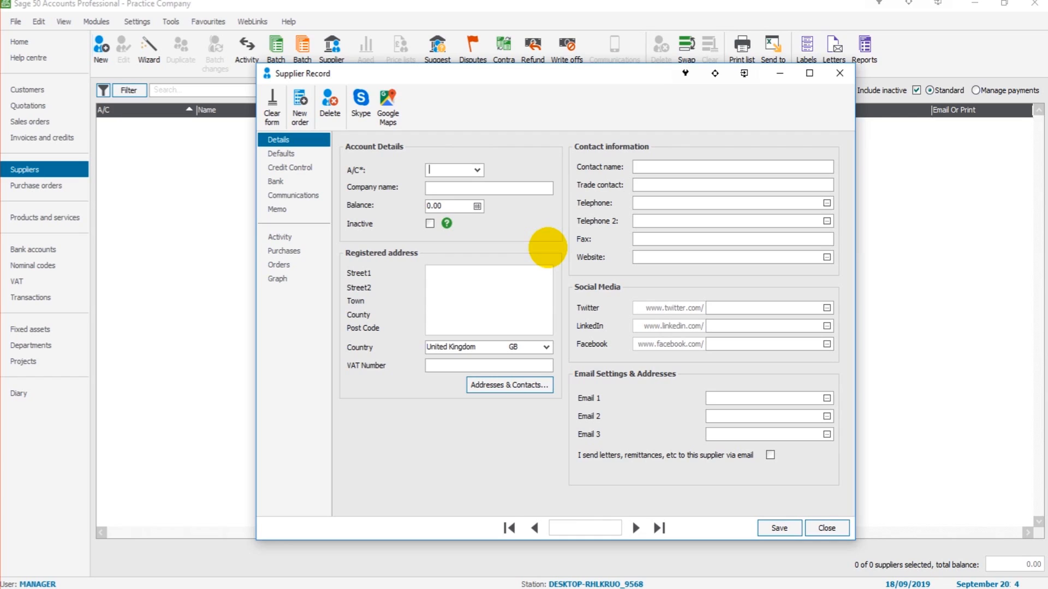
pyautogui.moveTo(548, 248)
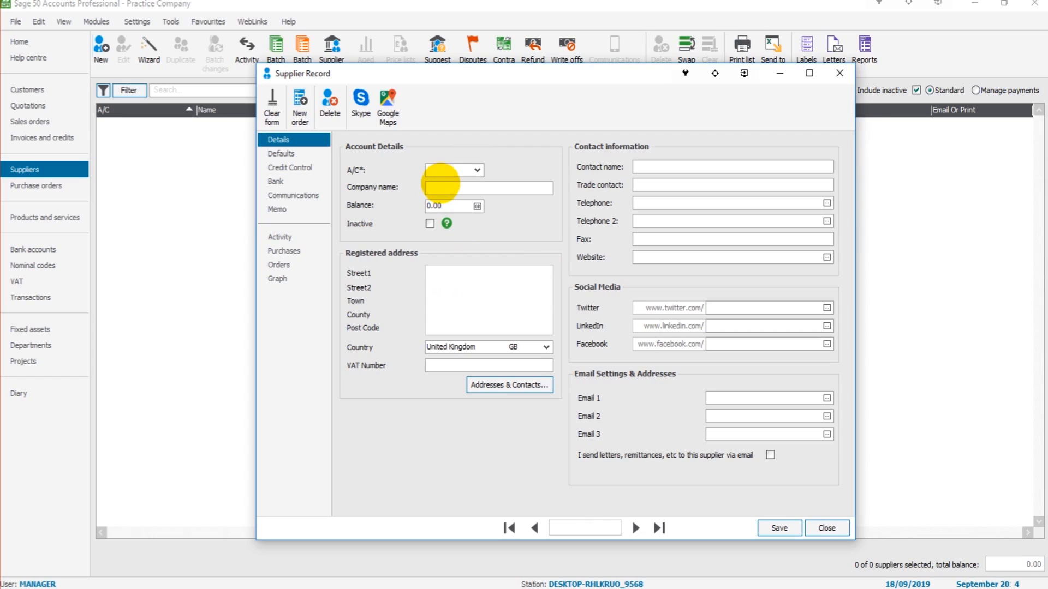
pyautogui.write('XYZ001')
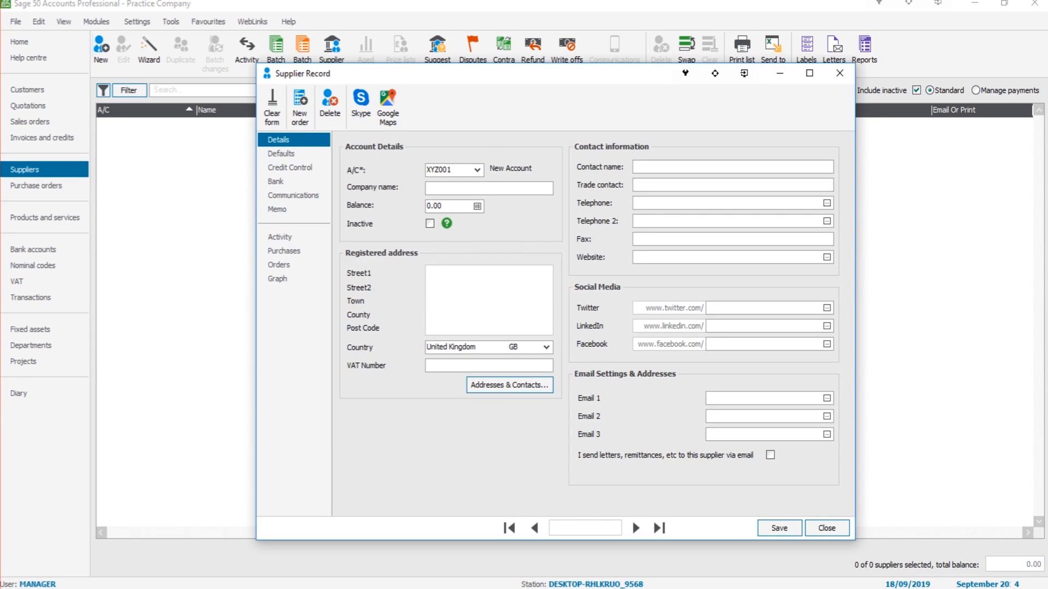
pyautogui.write('XYZ Supplies')
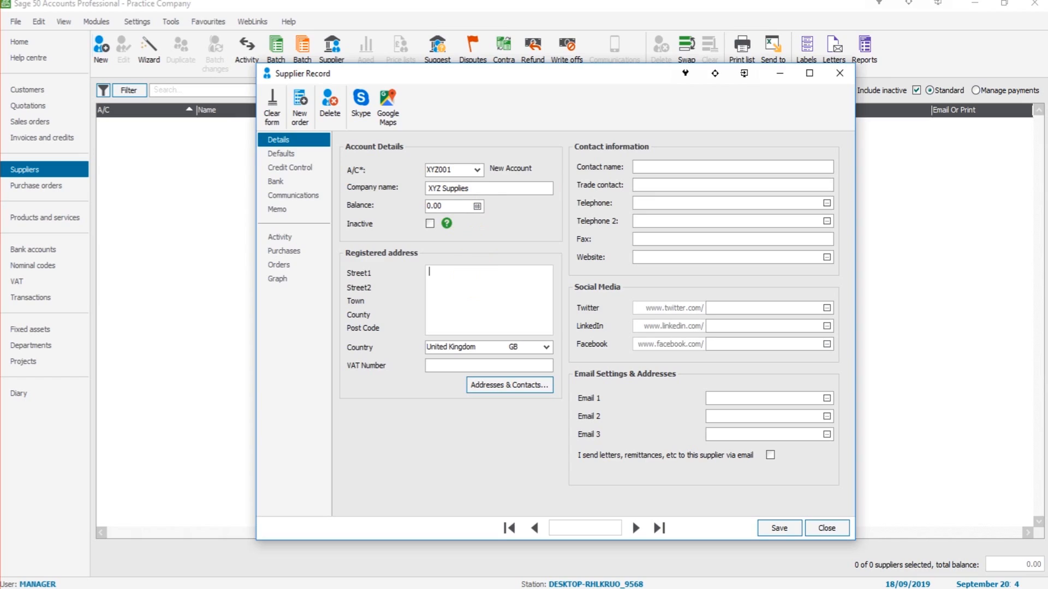
pyautogui.write('45 dssdff')
pyautogui.click(488, 313)
pyautogui.write('komklkn')
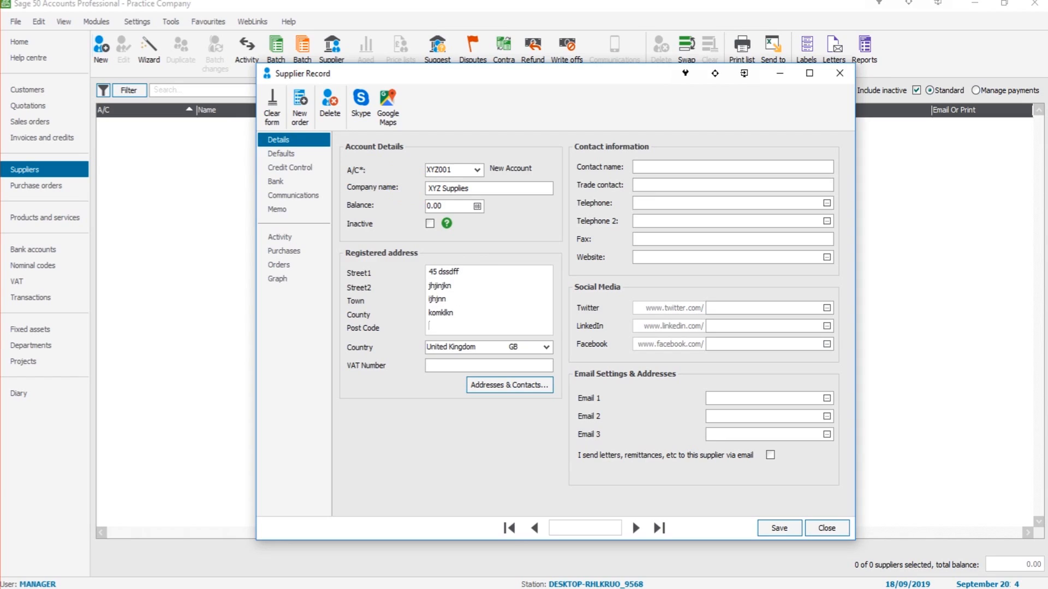
pyautogui.write('IP87 7Y')
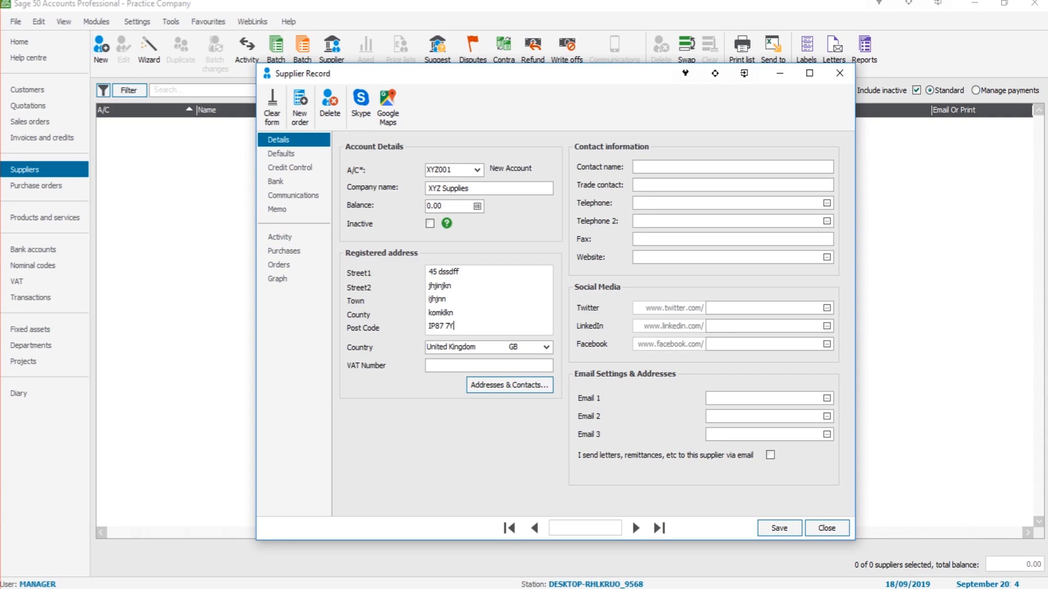
pyautogui.click(484, 347)
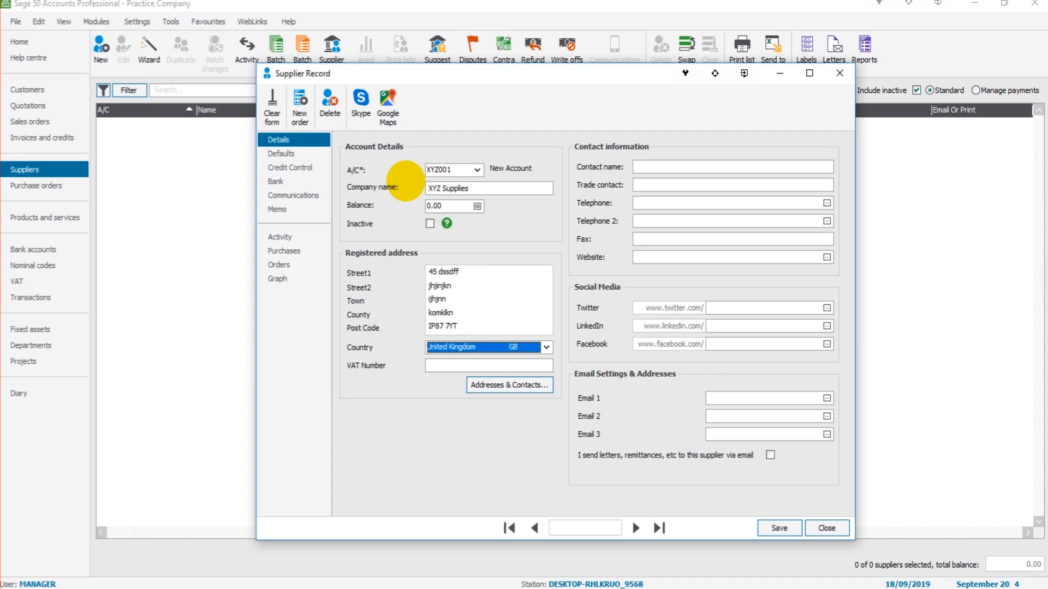
pyautogui.moveTo(605, 170)
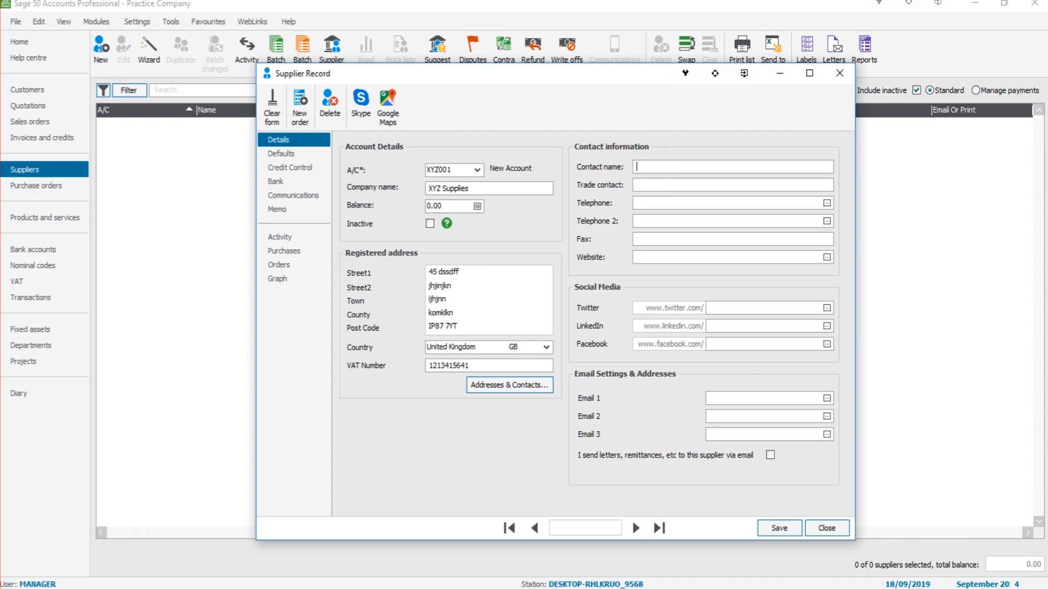
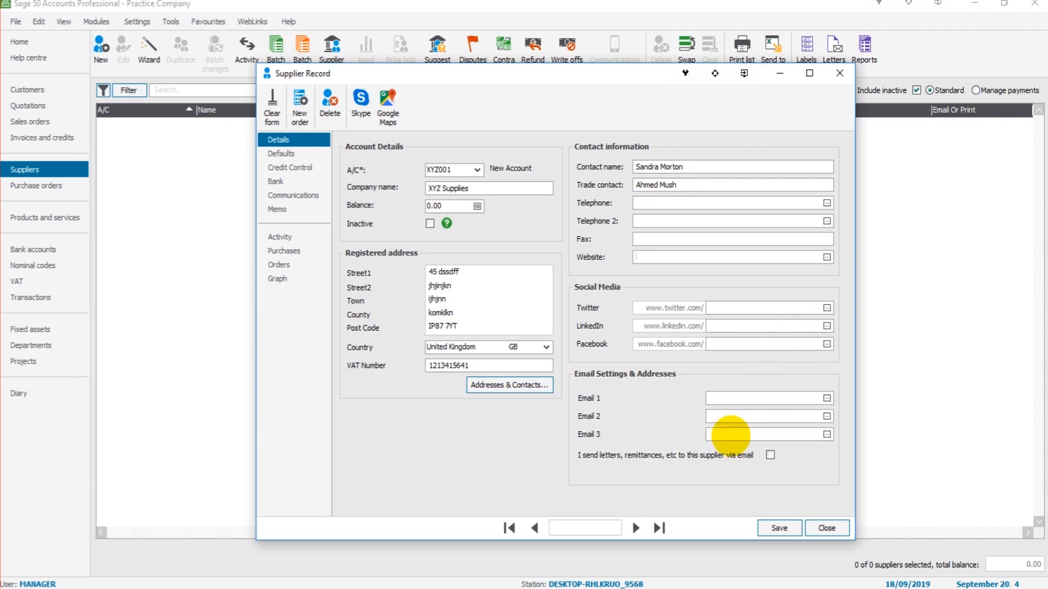
pyautogui.moveTo(762, 413)
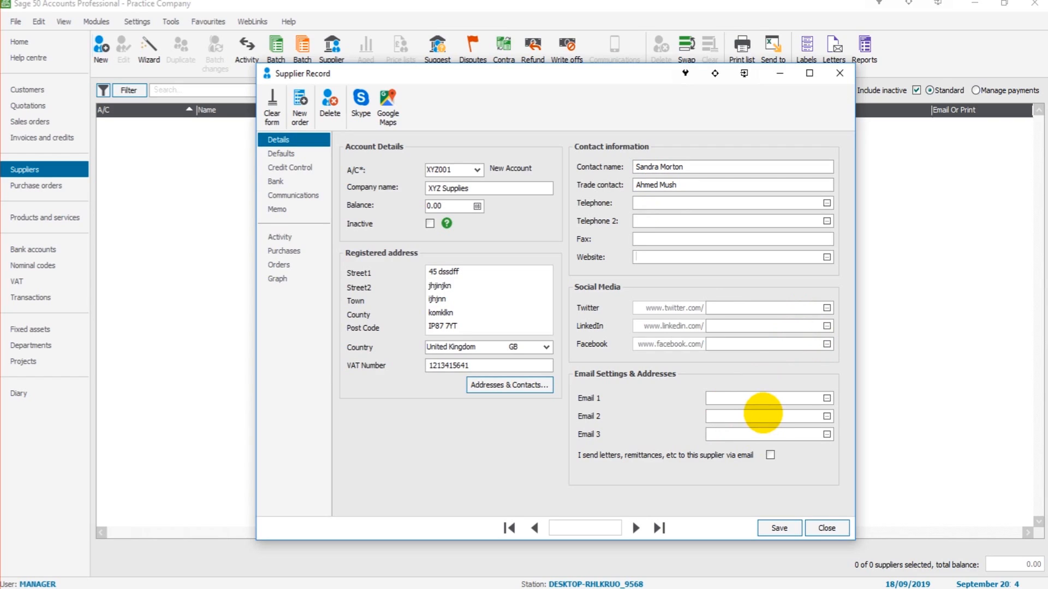
pyautogui.click(728, 257)
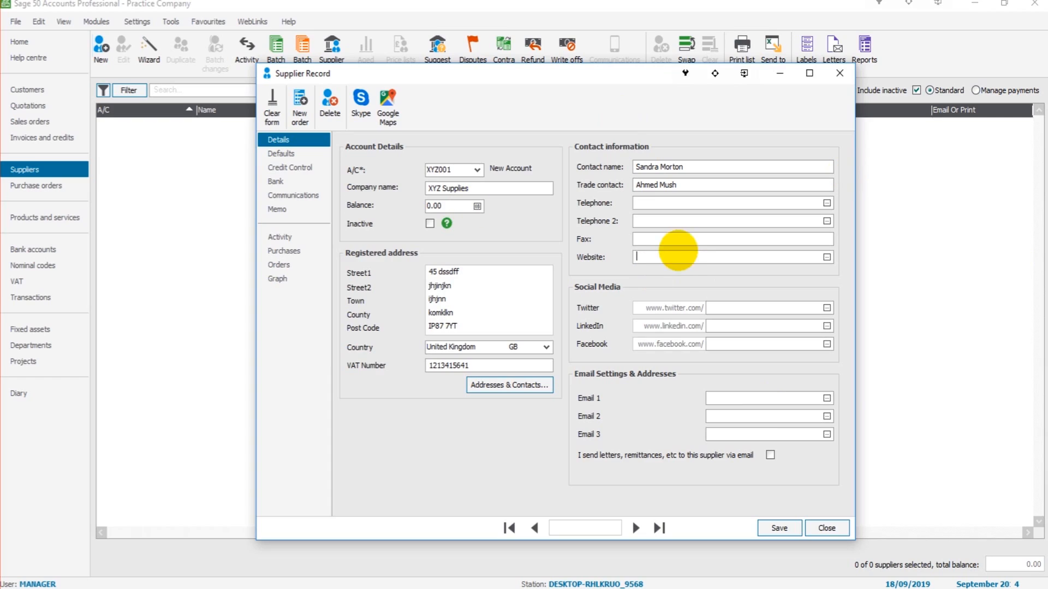
pyautogui.moveTo(658, 259)
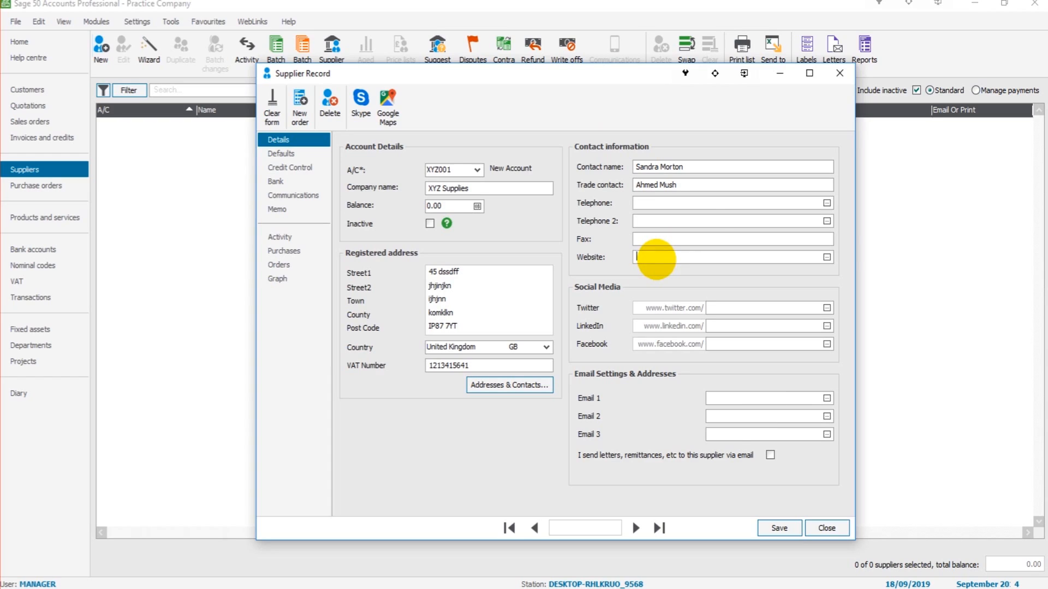
pyautogui.moveTo(579, 204)
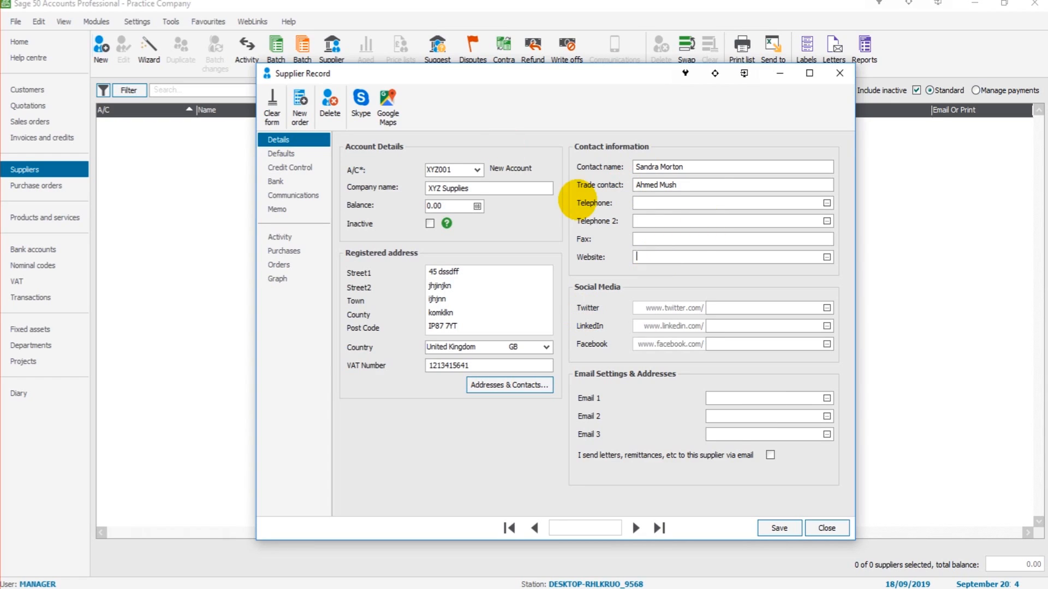
pyautogui.moveTo(331, 48)
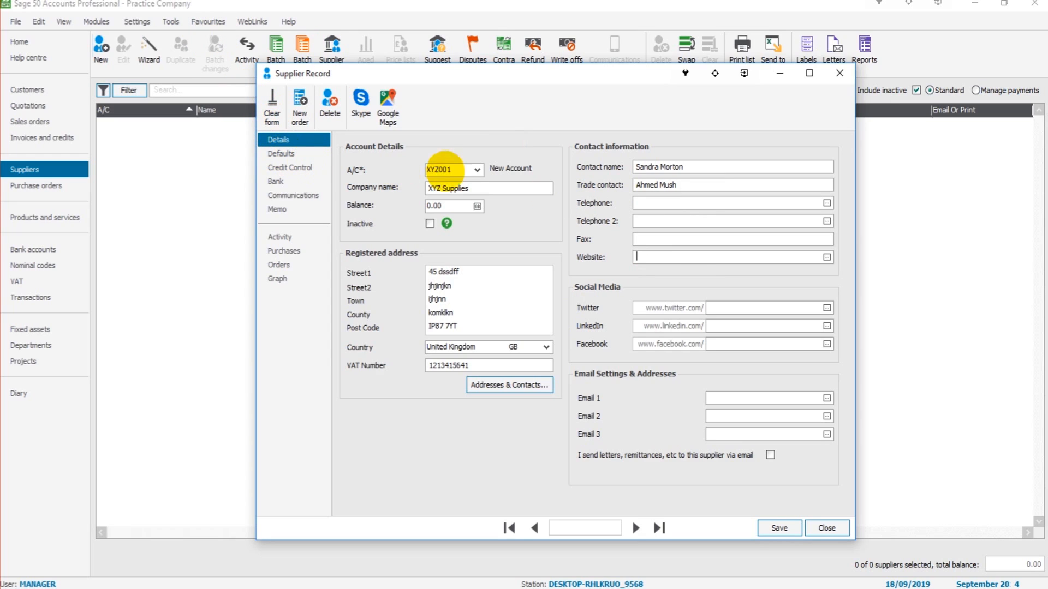
# Set the supplier's default nominal code to 7100 on the Defaults page
pyautogui.click(280, 153)
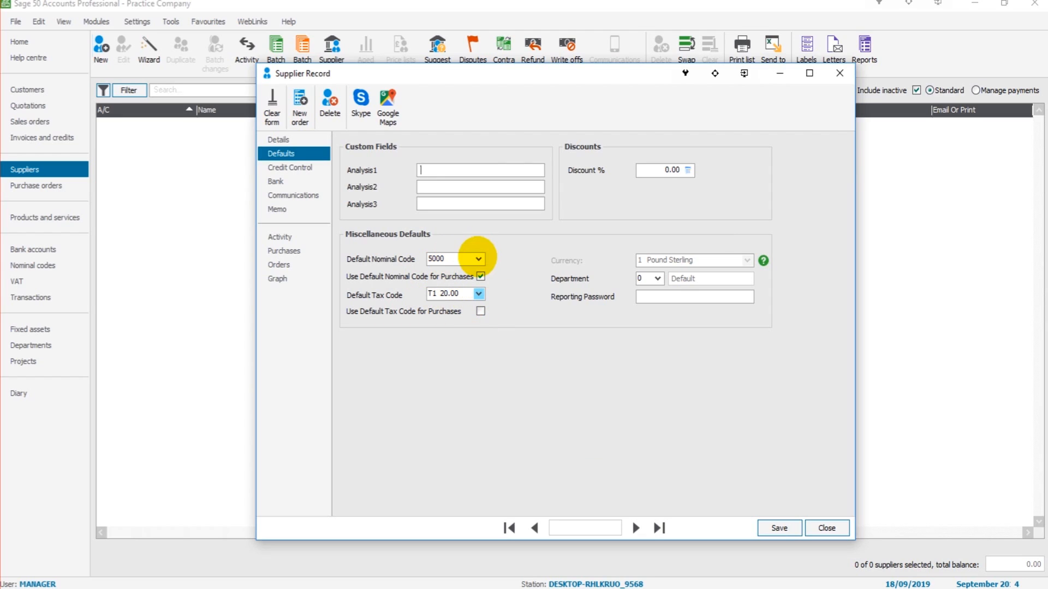
pyautogui.click(477, 260)
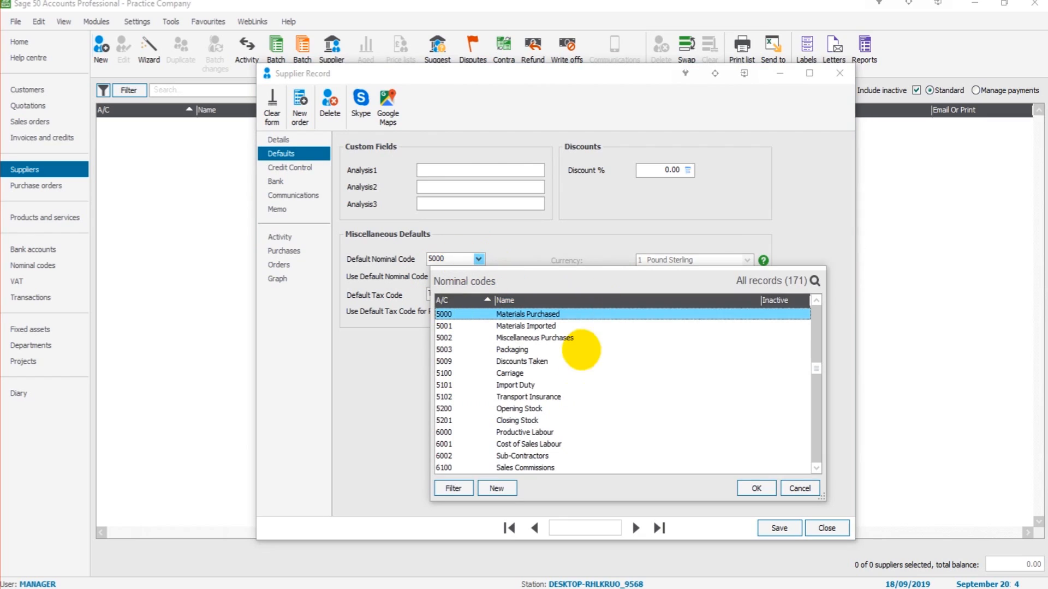
pyautogui.moveTo(548, 314)
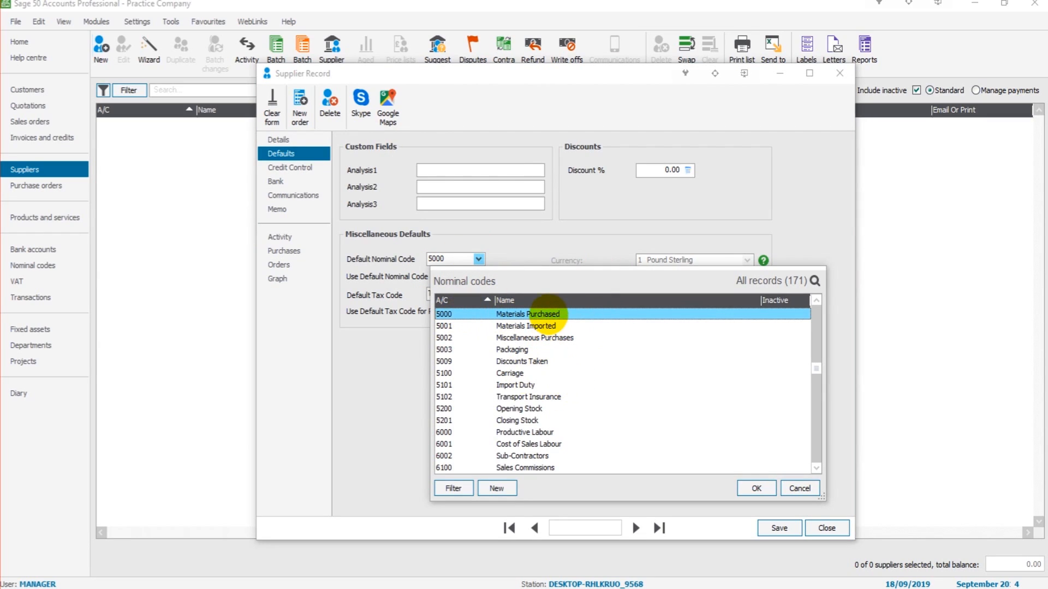
pyautogui.click(755, 488)
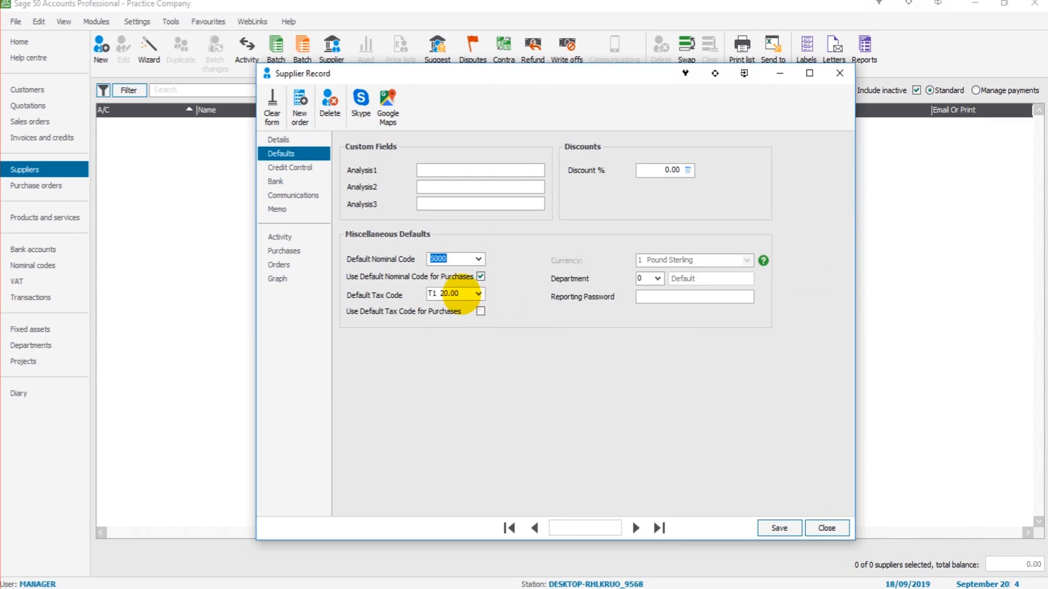
pyautogui.click(477, 259)
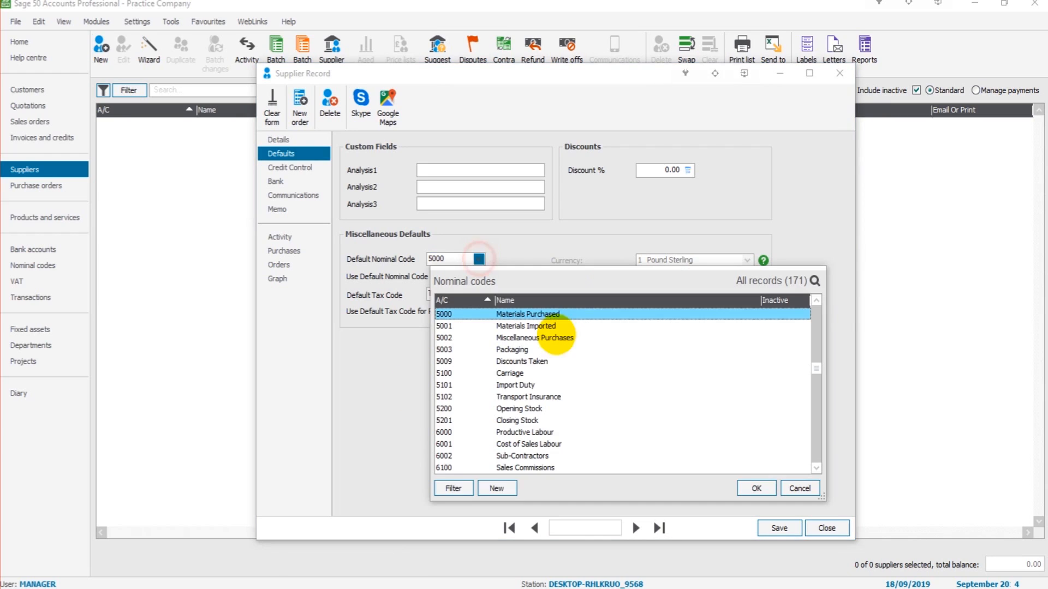
pyautogui.click(514, 385)
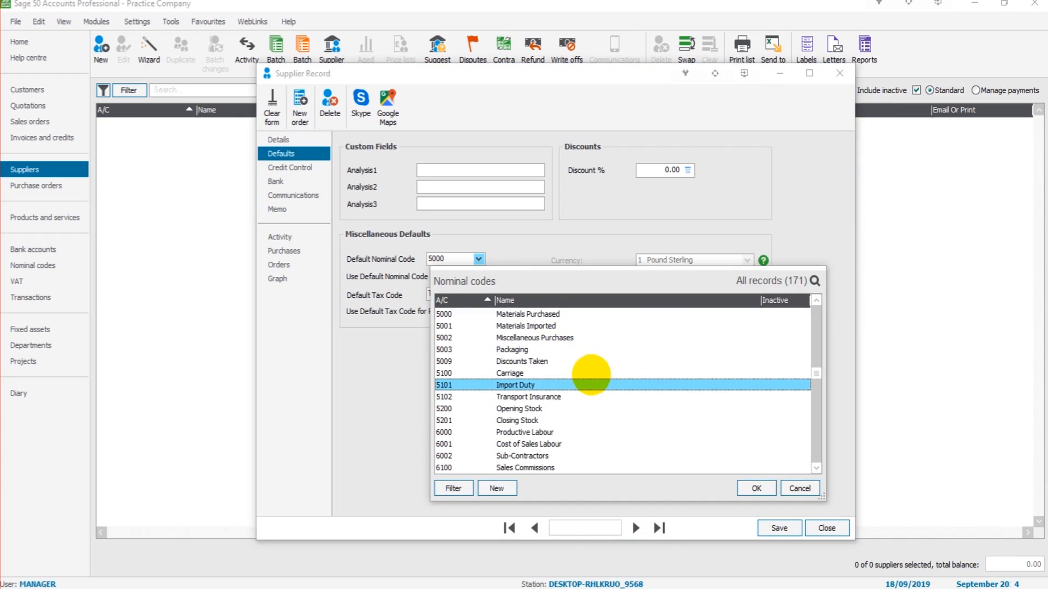
pyautogui.scroll(-3)
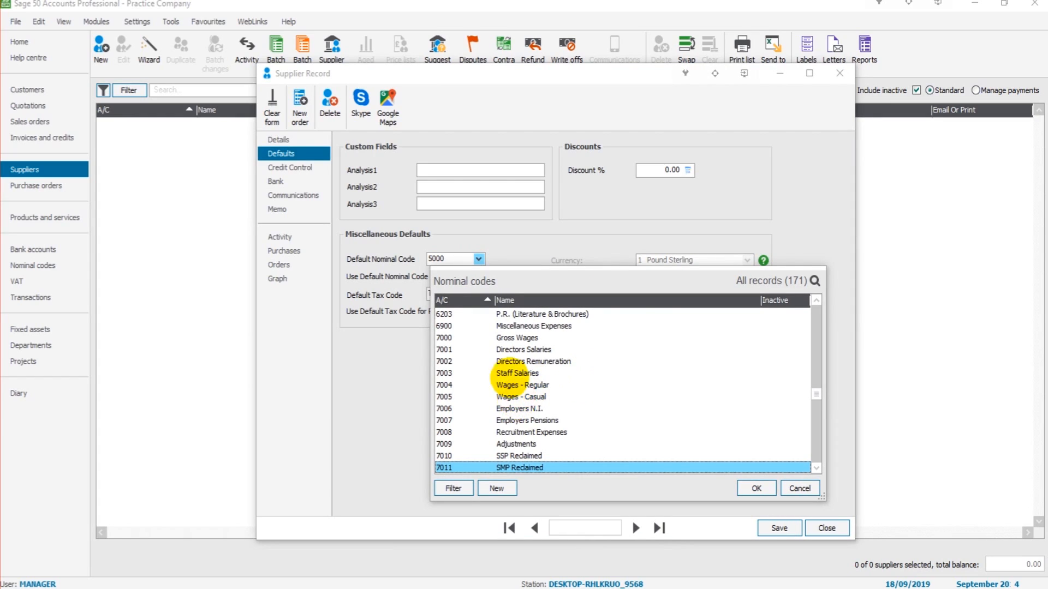
pyautogui.click(755, 488)
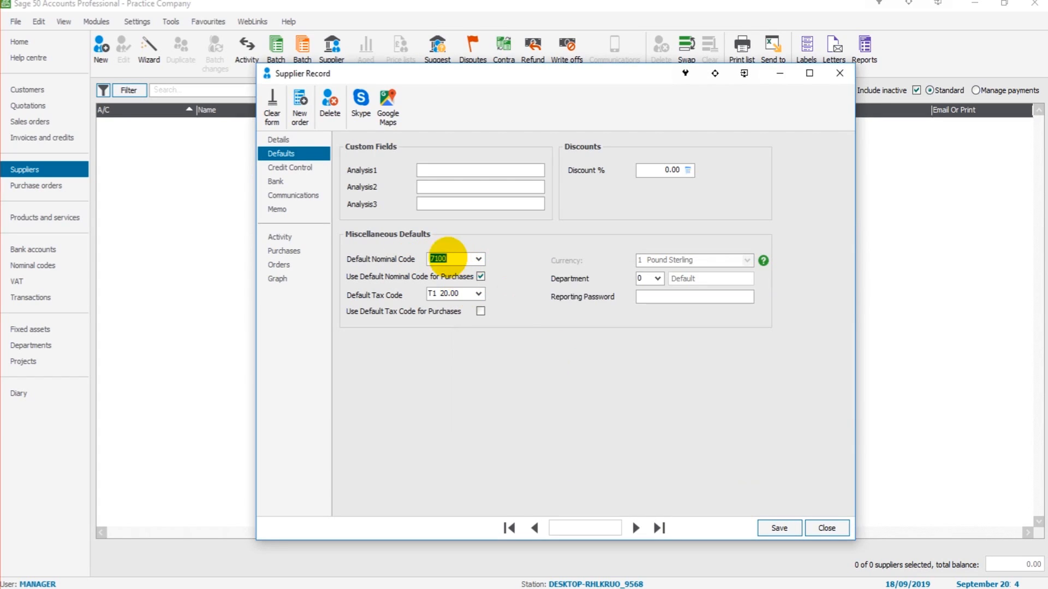
pyautogui.moveTo(503, 316)
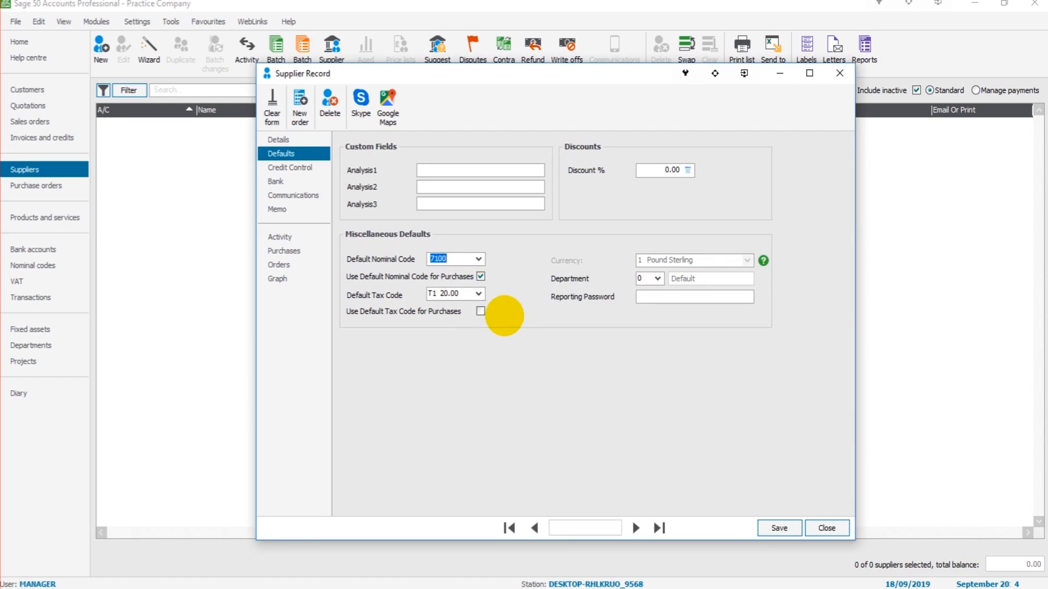
pyautogui.moveTo(471, 231)
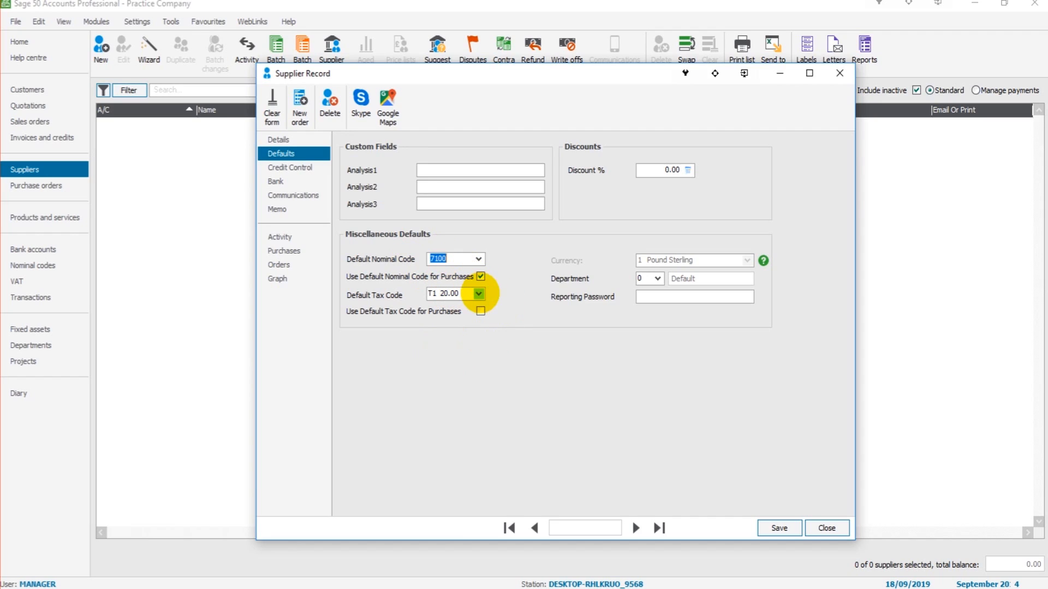
pyautogui.moveTo(469, 311)
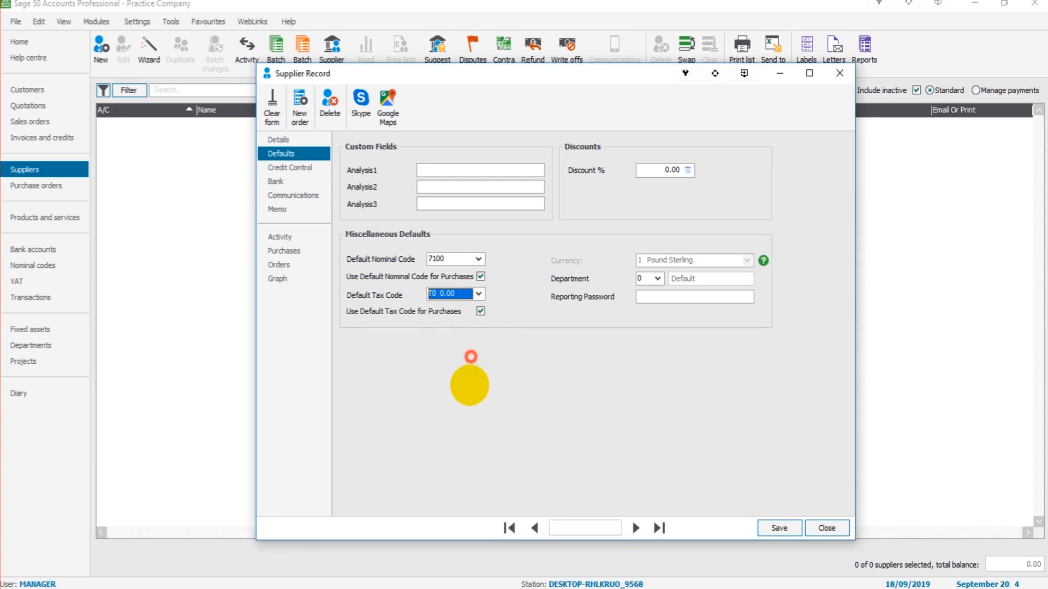
pyautogui.moveTo(544, 305)
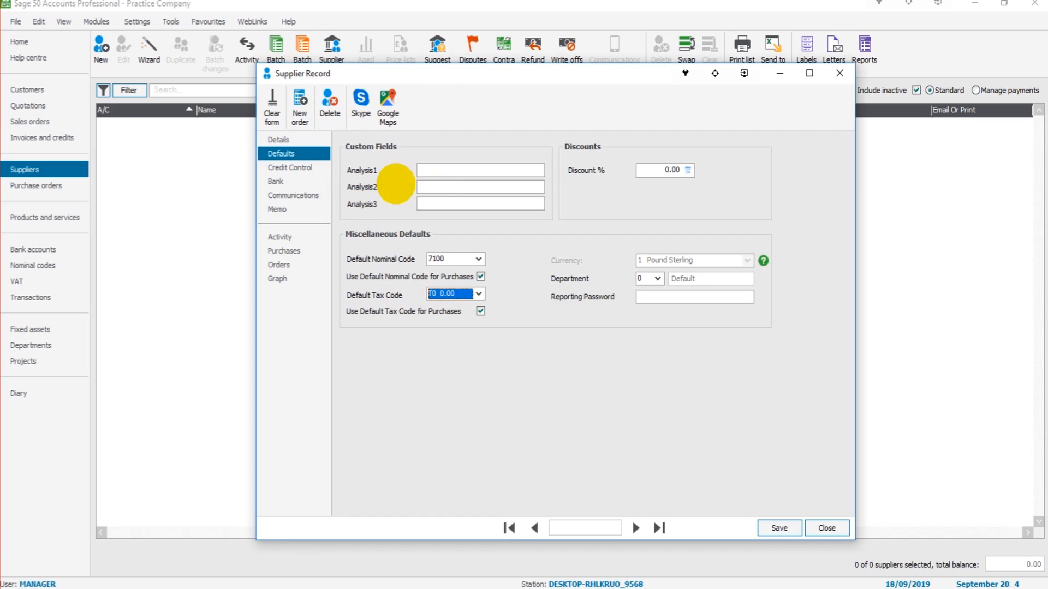
# Enter credit terms (5,000.00 limit), then review the Communications and Memo pages
pyautogui.click(291, 167)
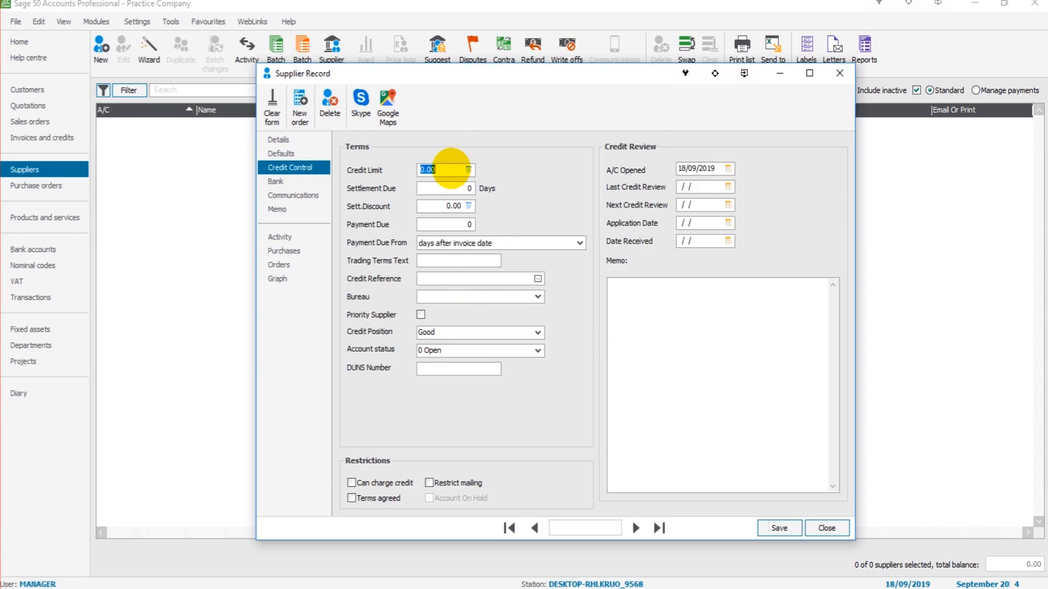
pyautogui.moveTo(411, 167)
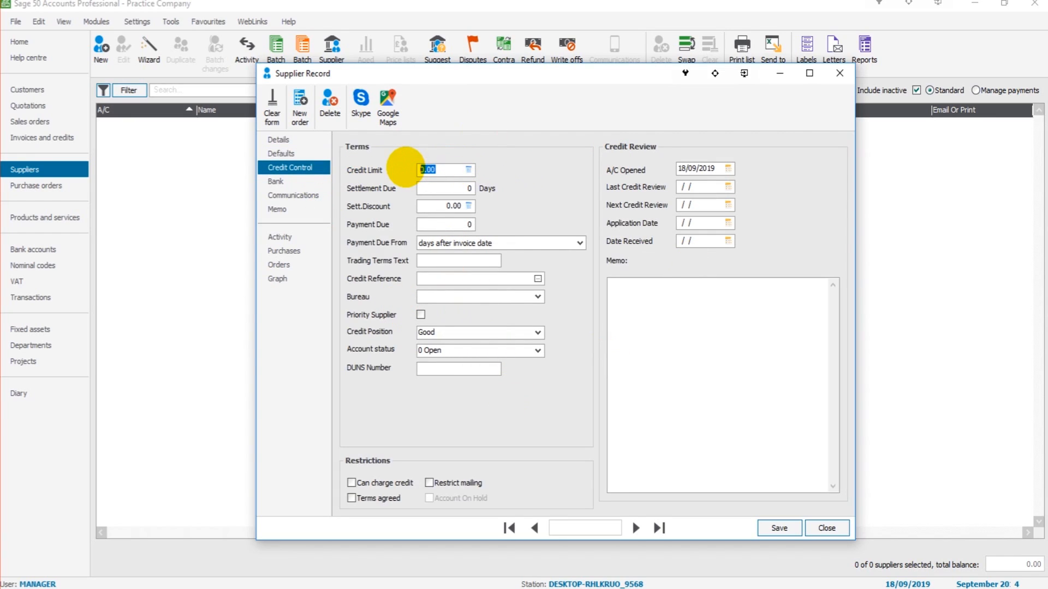
pyautogui.write('500')
pyautogui.click(445, 224)
pyautogui.write('15')
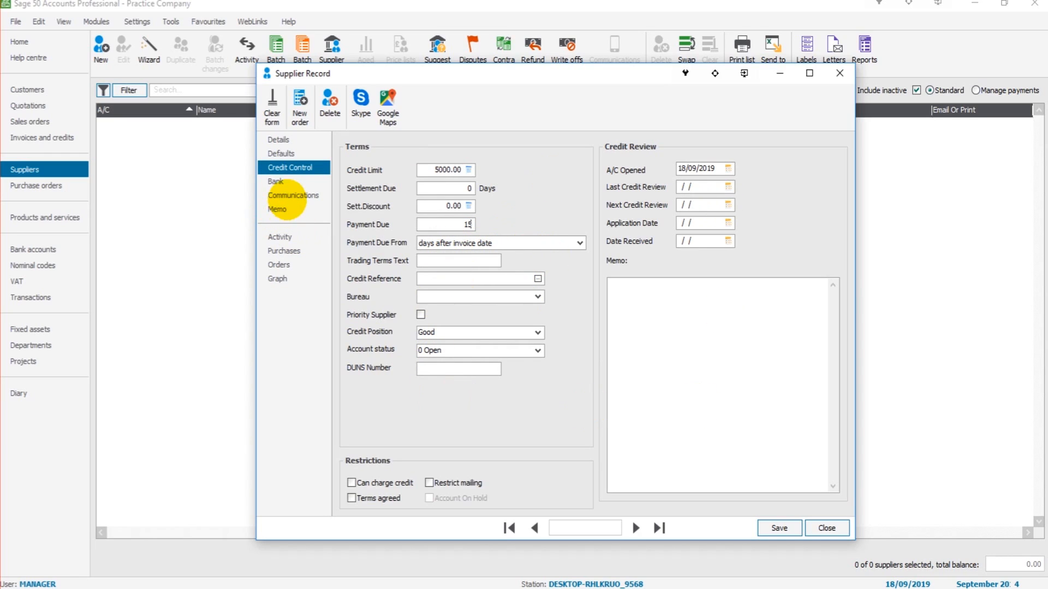
pyautogui.moveTo(275, 181)
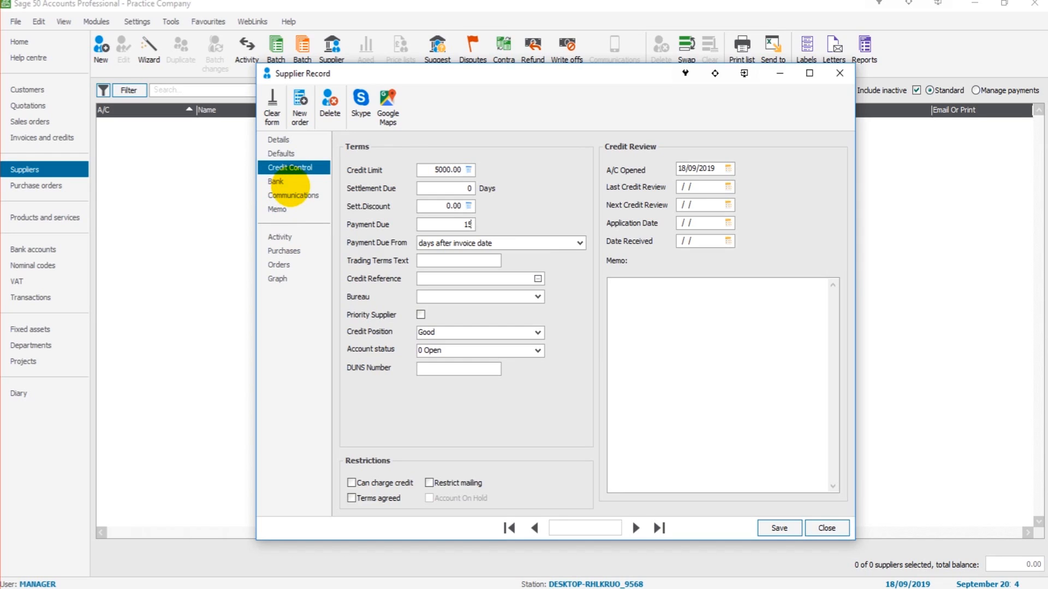
pyautogui.click(294, 195)
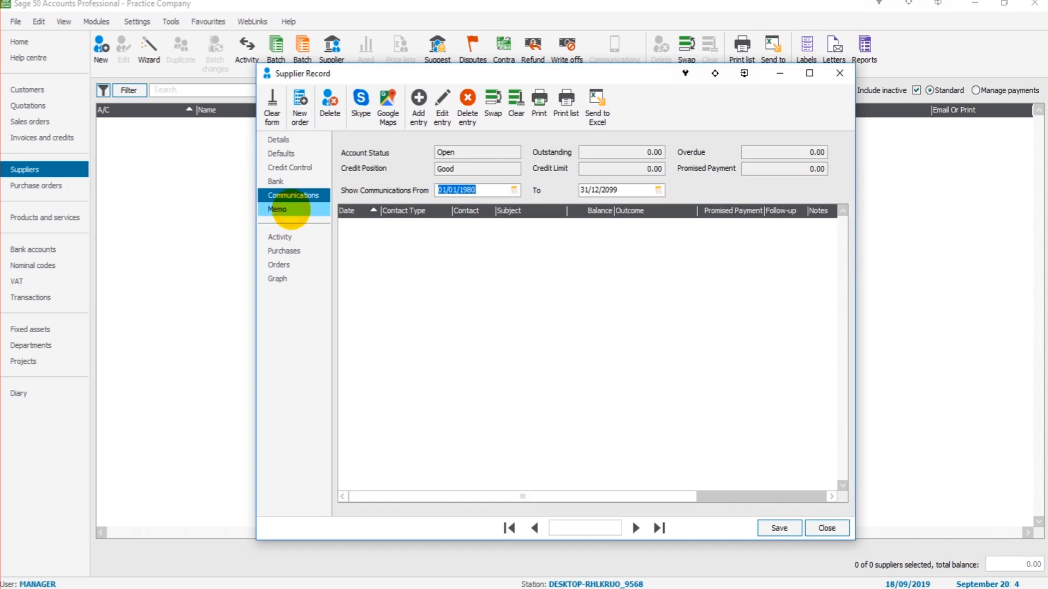
pyautogui.moveTo(504, 403)
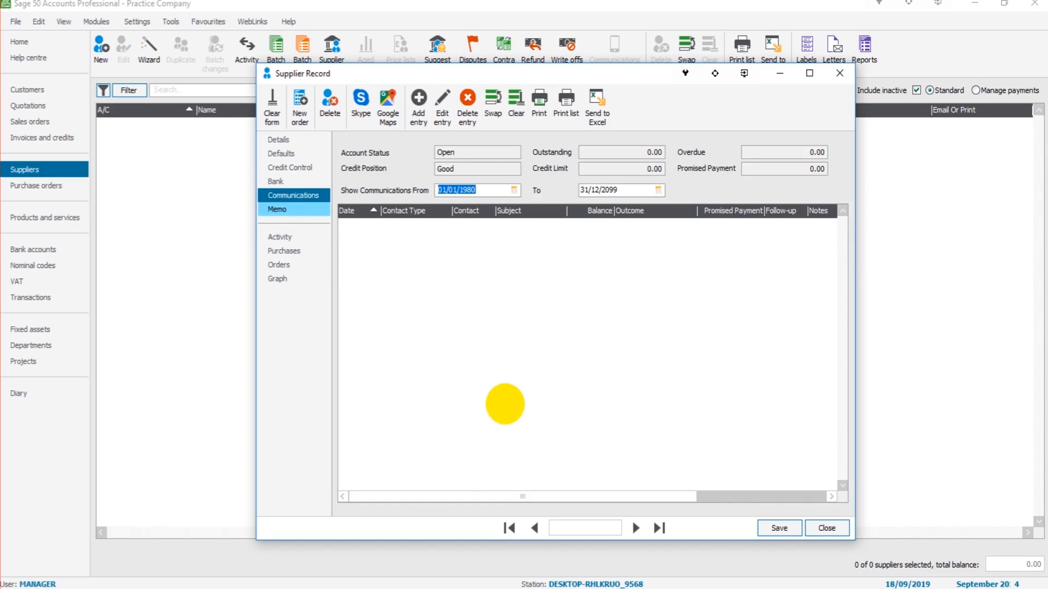
pyautogui.click(276, 209)
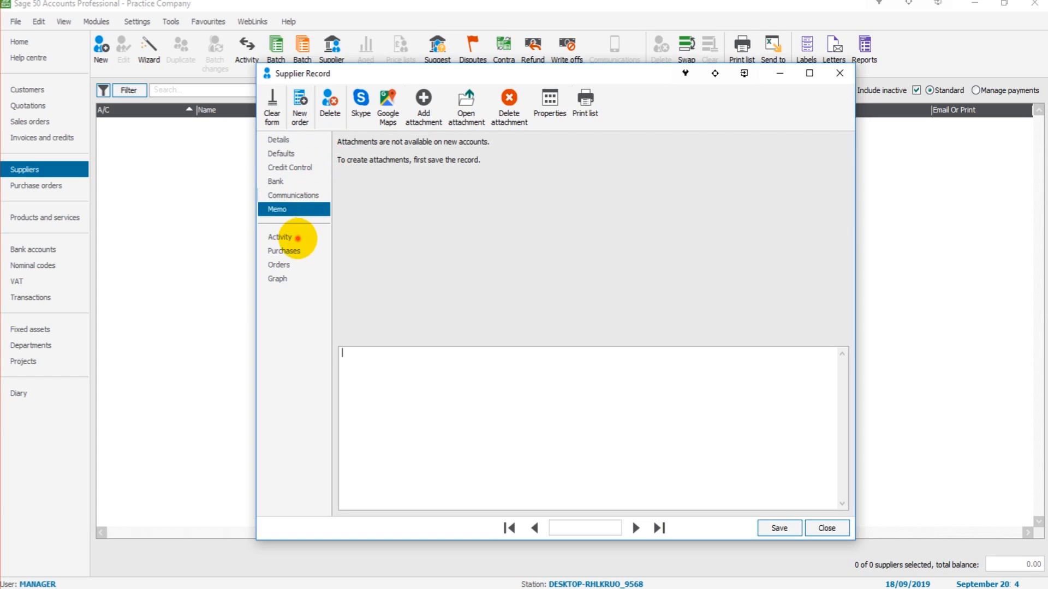
# View the supplier's Activity page, showing no transactions and a 5,000.00 credit limit
pyautogui.click(280, 237)
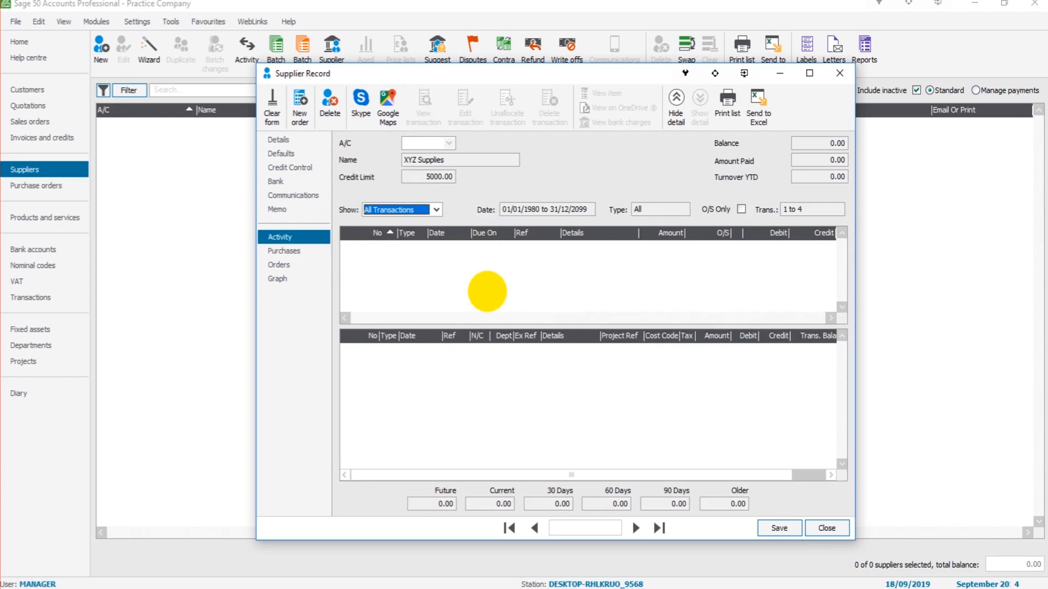
pyautogui.moveTo(487, 299)
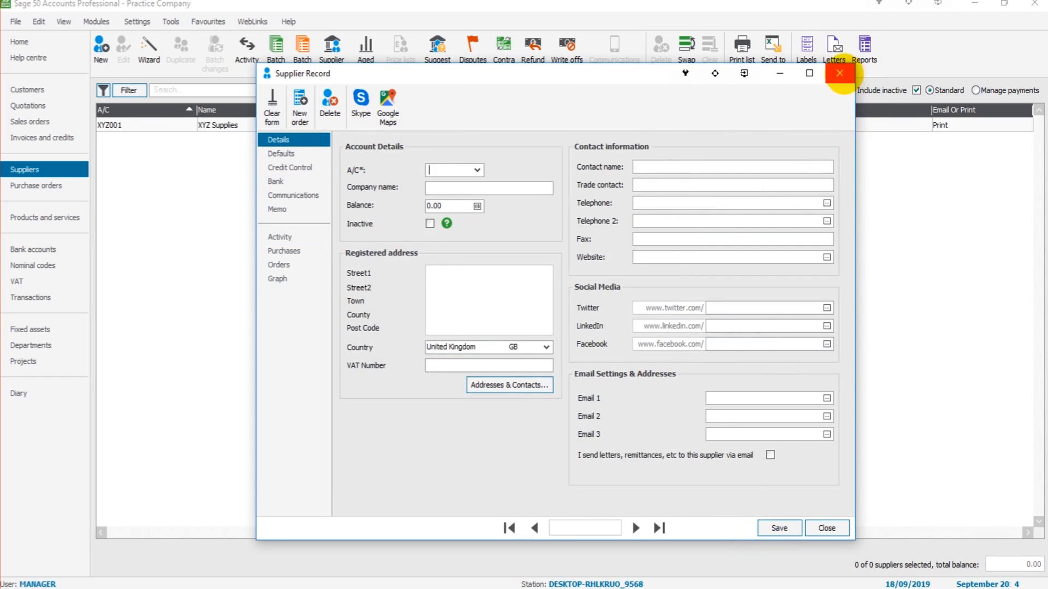
# Close the blank supplier form, returning to the Suppliers list showing XYZ Supplies
pyautogui.click(839, 73)
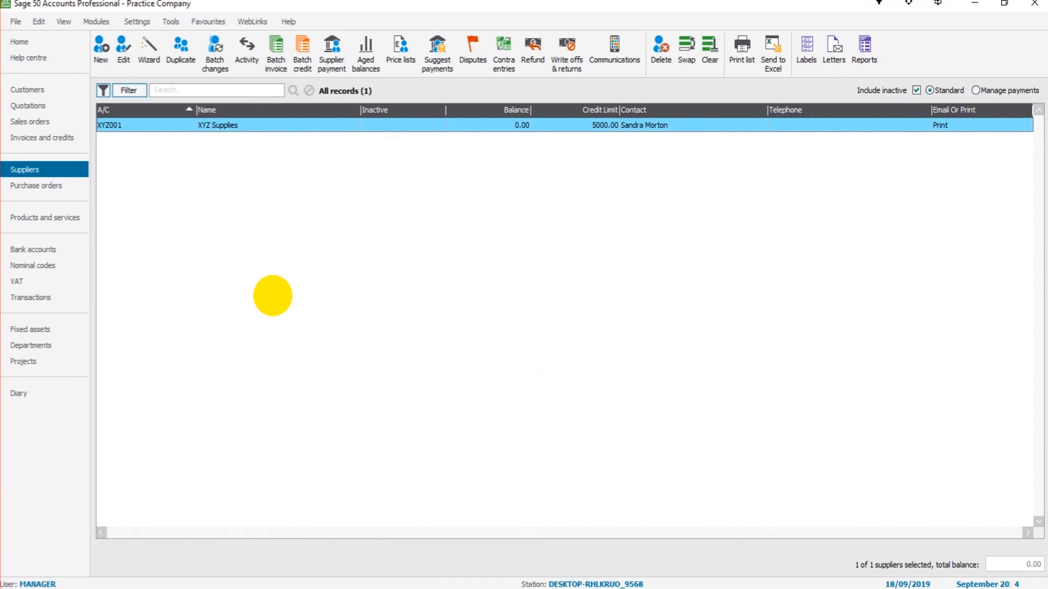
pyautogui.moveTo(100, 53)
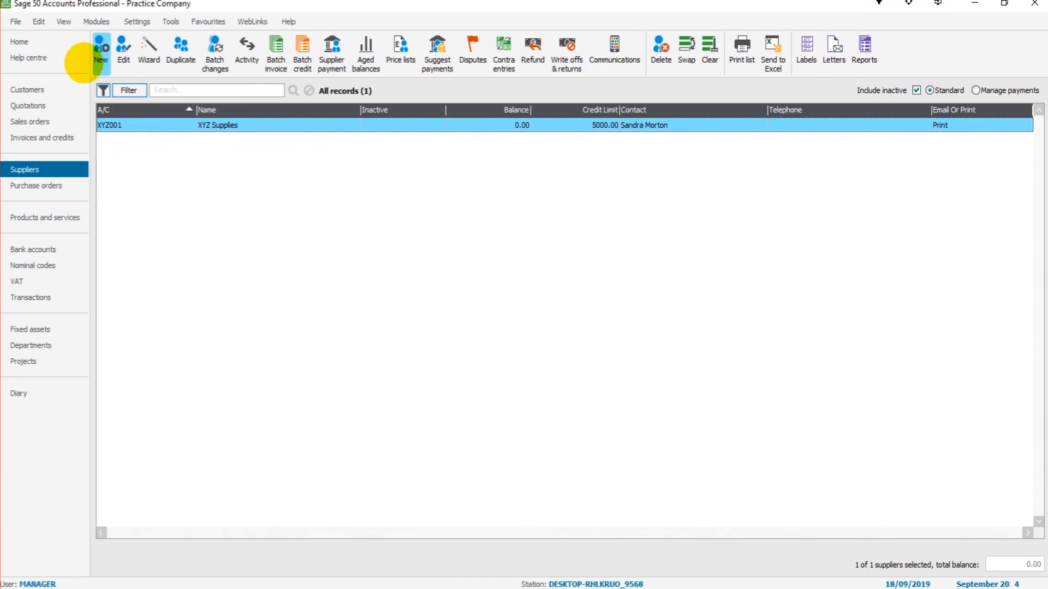
pyautogui.moveTo(162, 275)
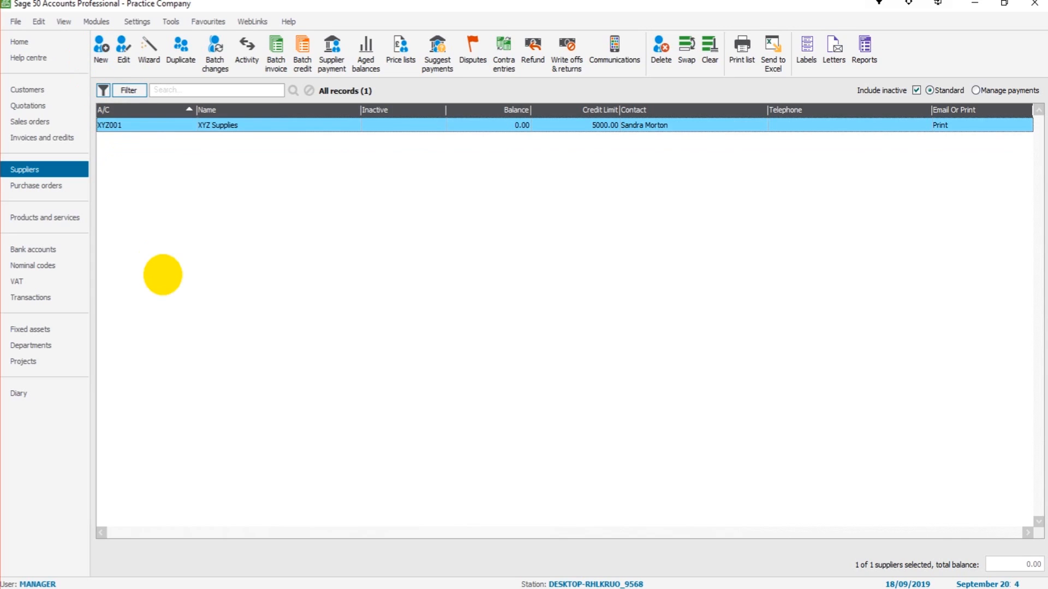
pyautogui.moveTo(702, 294)
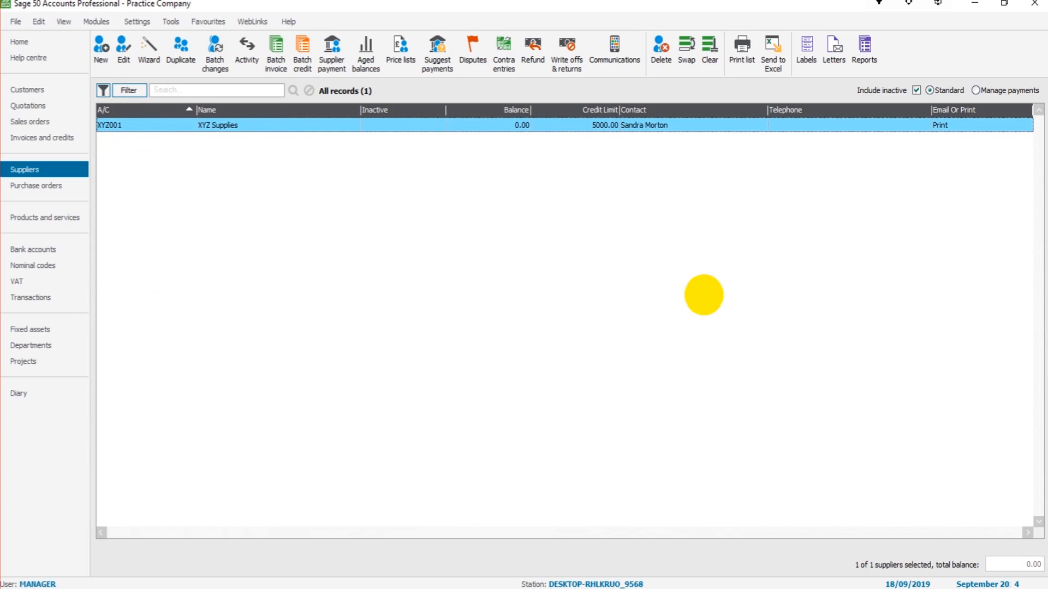
pyautogui.moveTo(238, 164)
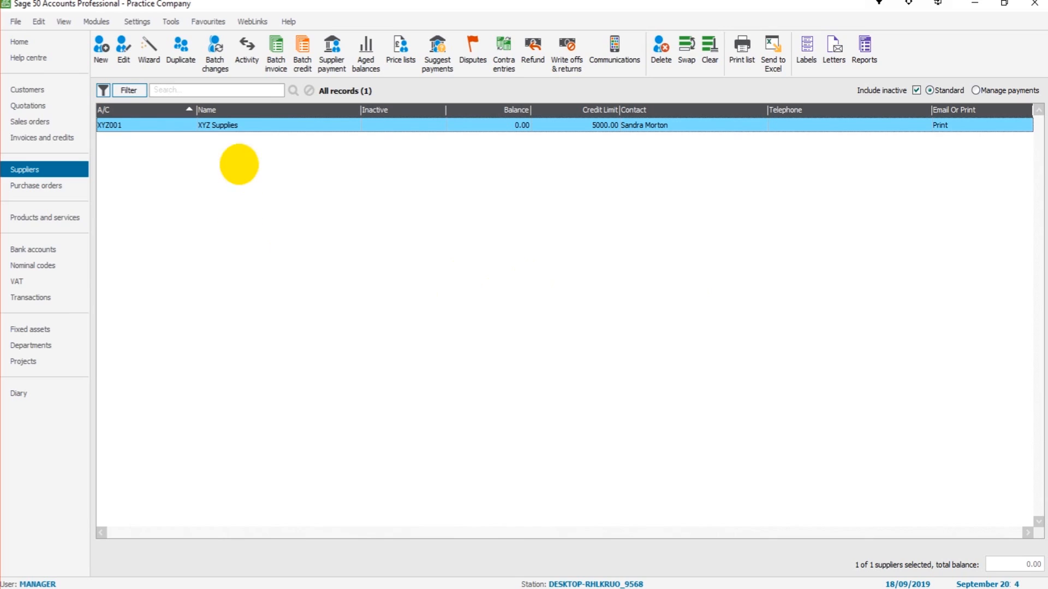
pyautogui.moveTo(239, 125)
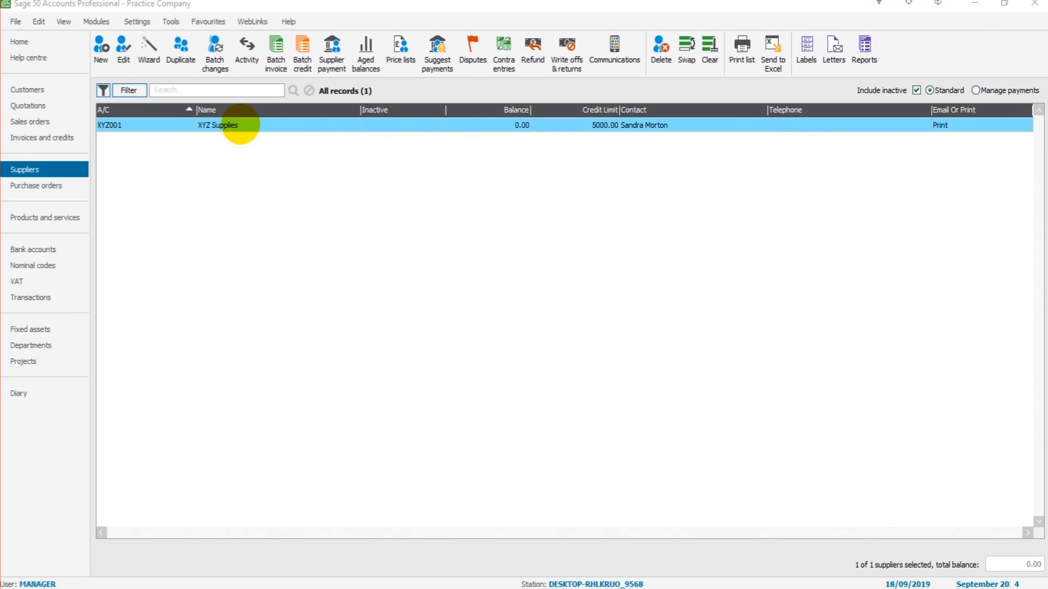
# Reopen XYZ Supplies past the terms warning, change Street1 to start with 456, and close it
pyautogui.doubleClick(217, 124)
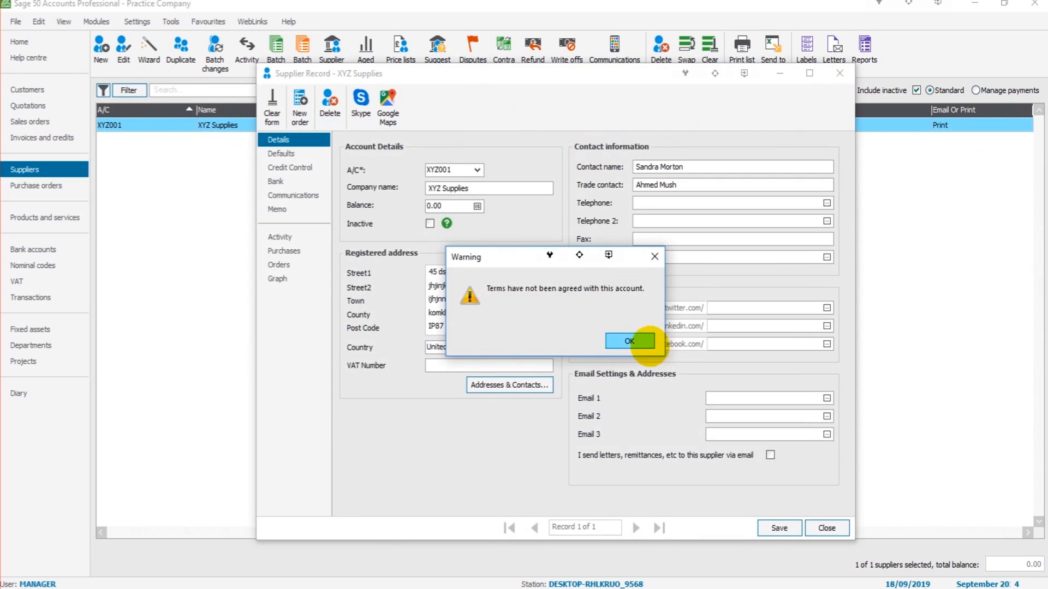
pyautogui.click(629, 341)
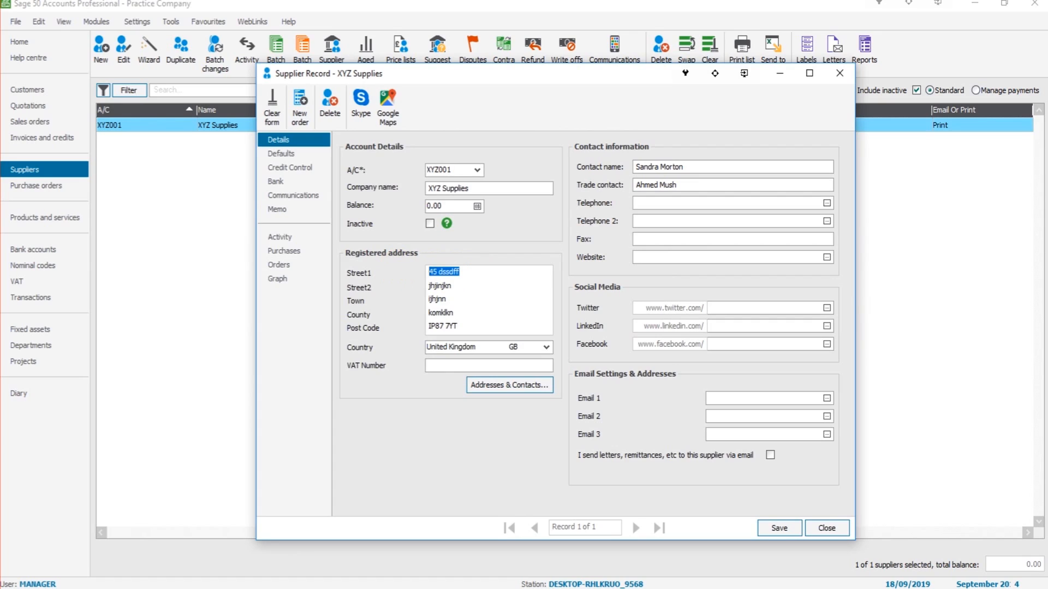
pyautogui.write('456')
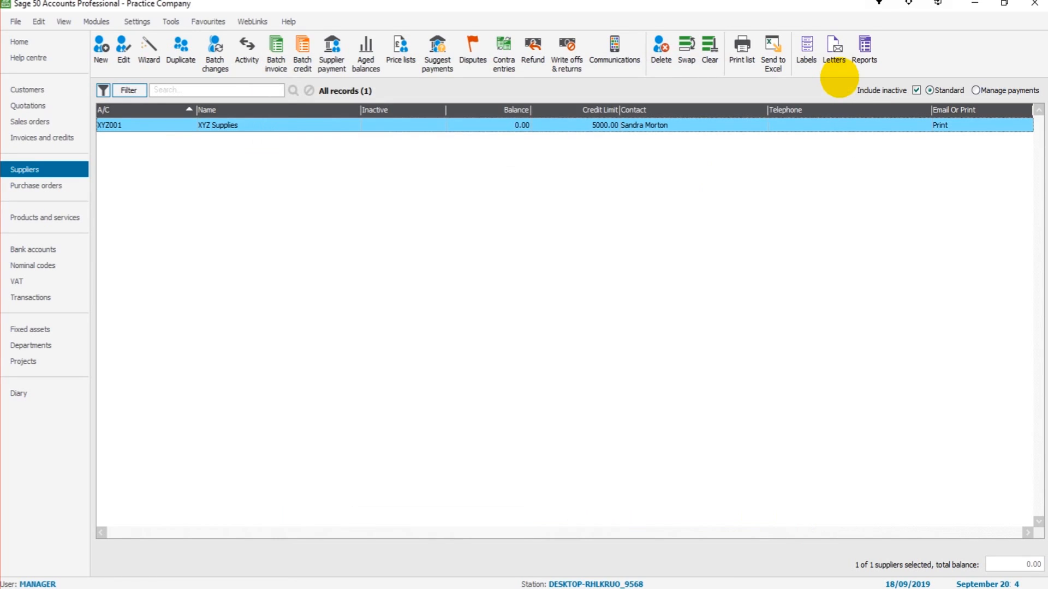
pyautogui.moveTo(259, 153)
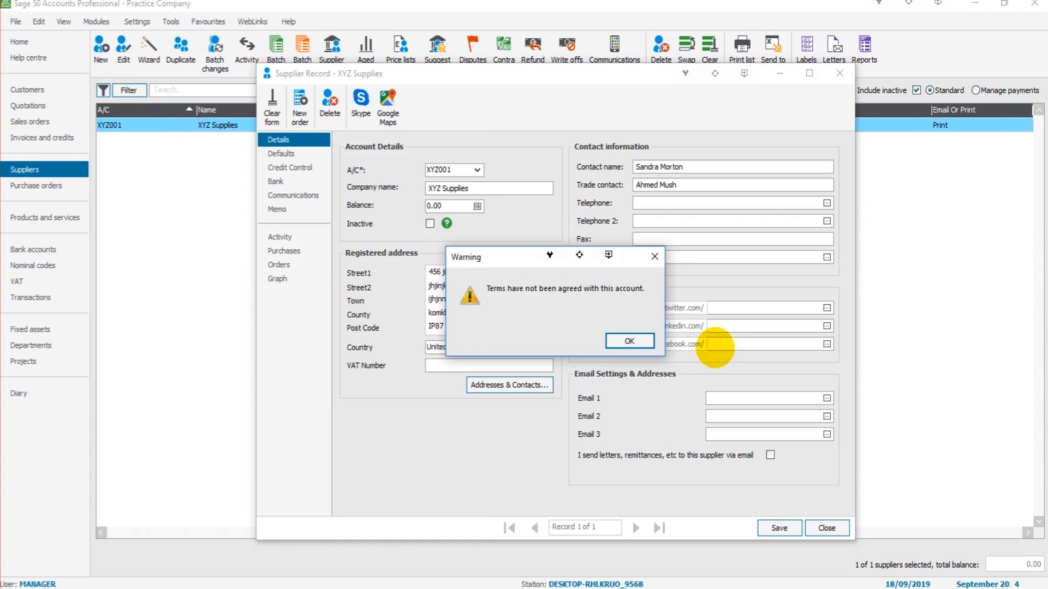
pyautogui.click(629, 340)
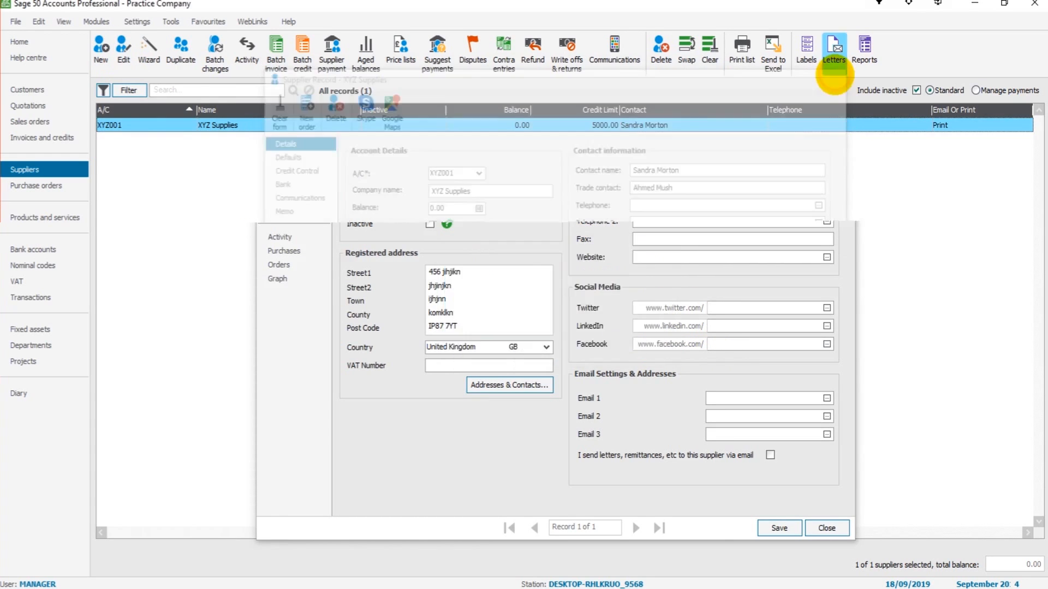
pyautogui.click(826, 529)
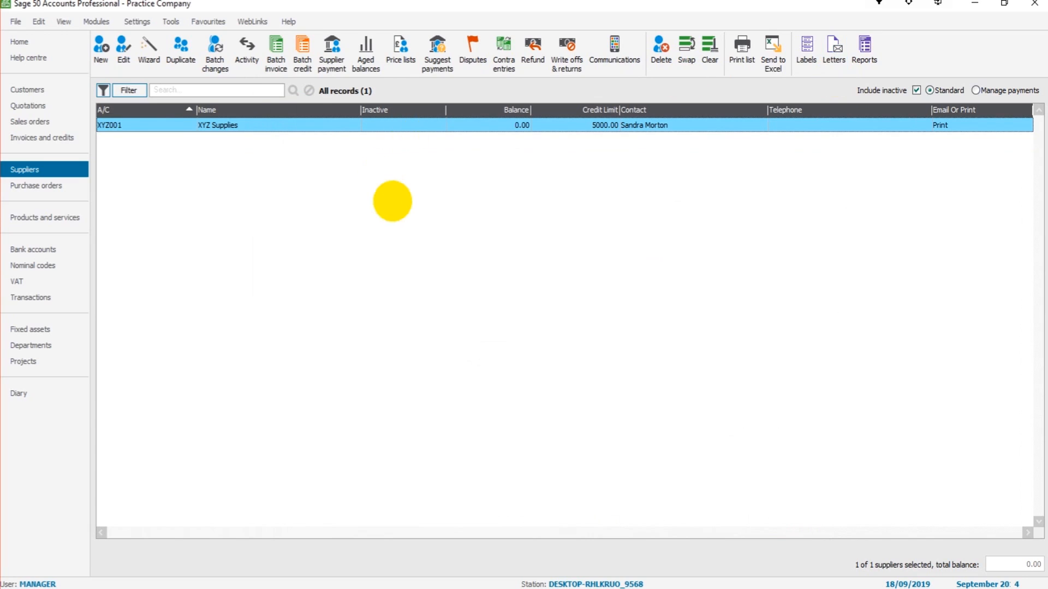
pyautogui.moveTo(403, 263)
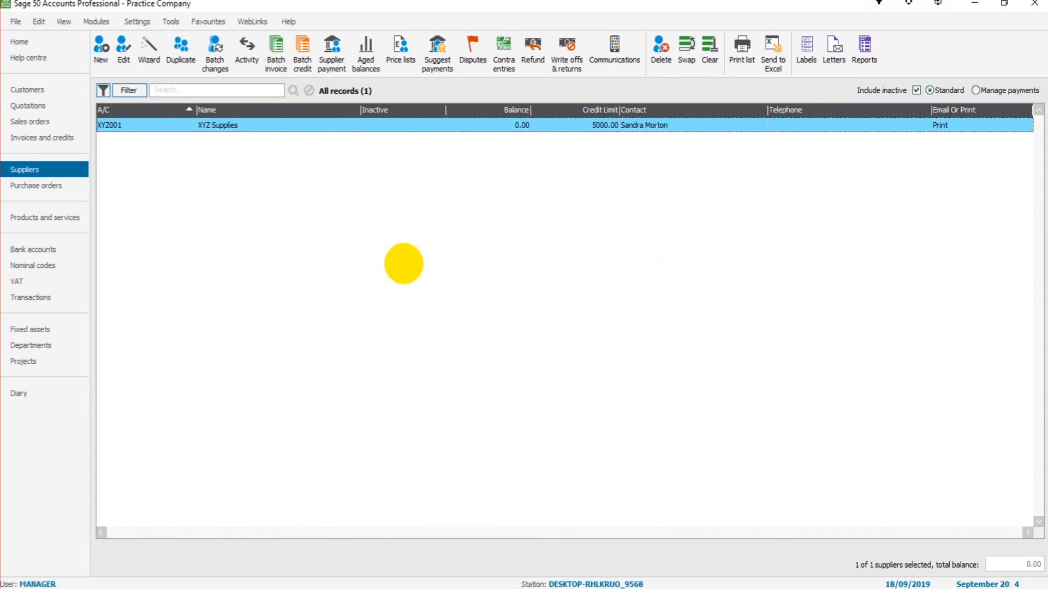
pyautogui.click(27, 89)
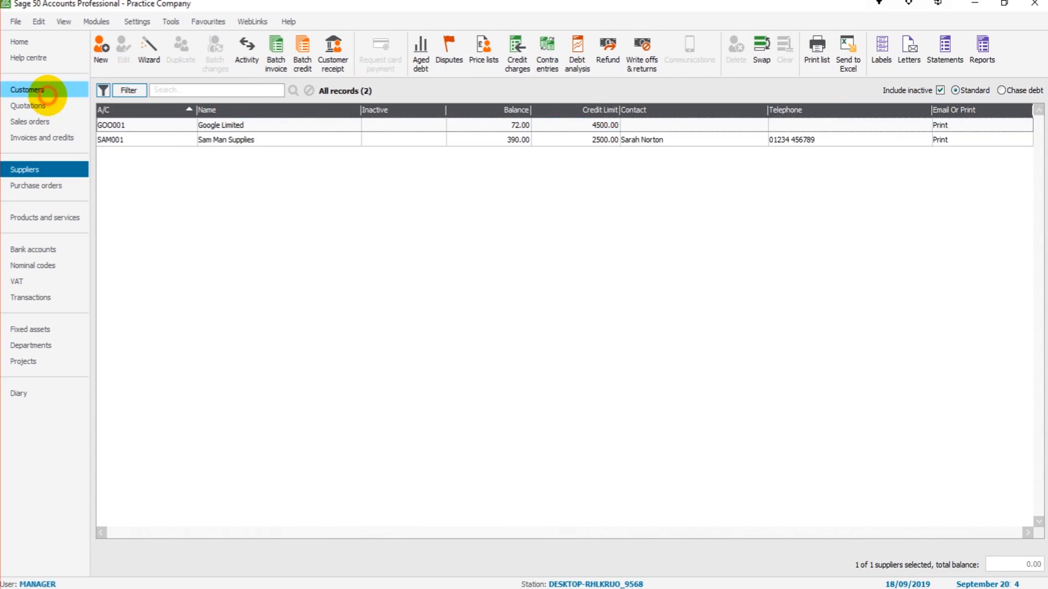
pyautogui.click(27, 89)
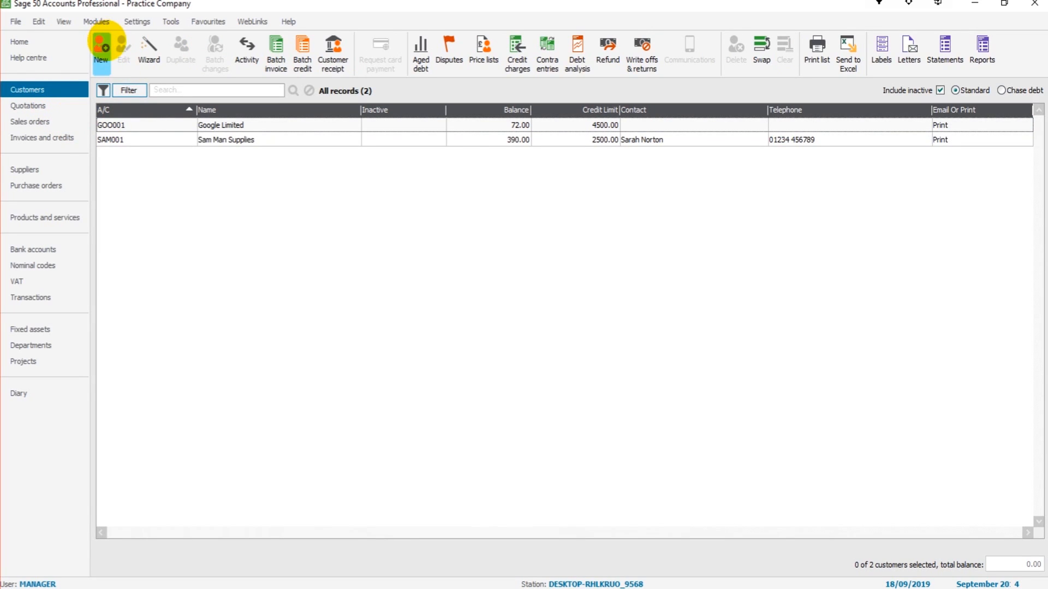
pyautogui.moveTo(124, 49)
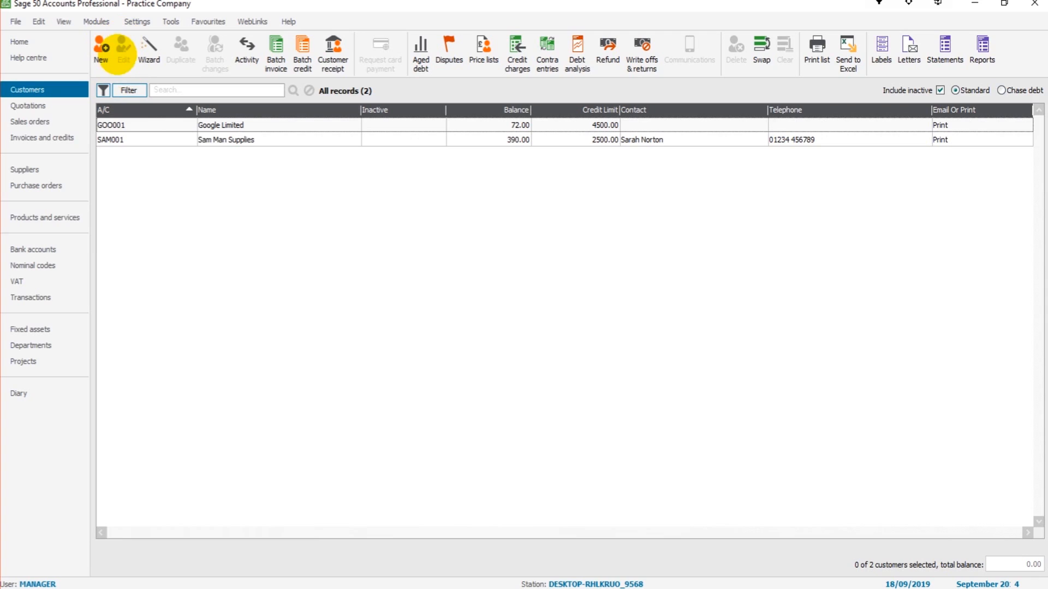
pyautogui.click(25, 170)
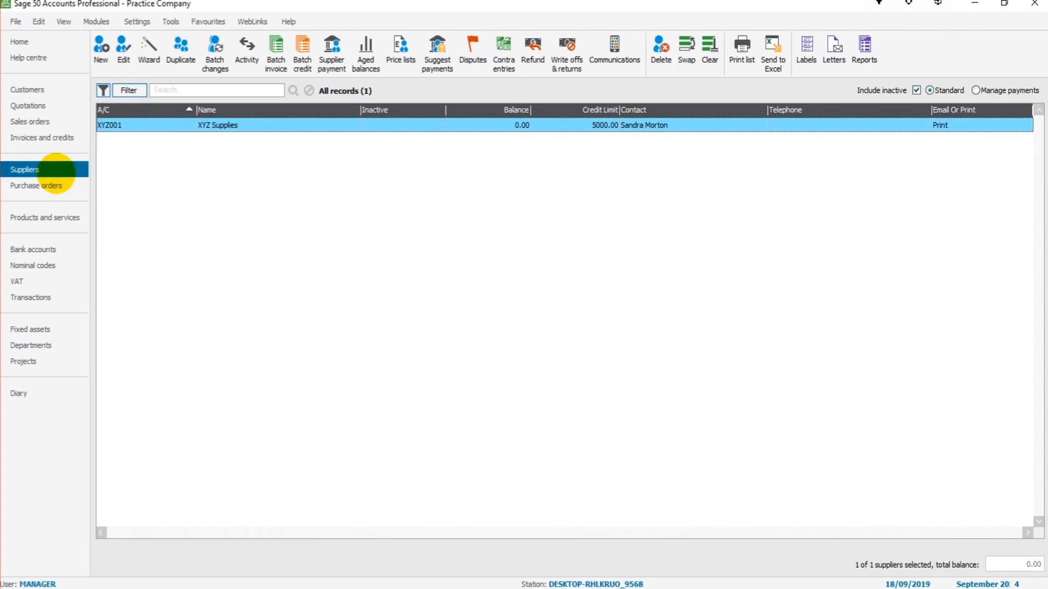
pyautogui.moveTo(150, 187)
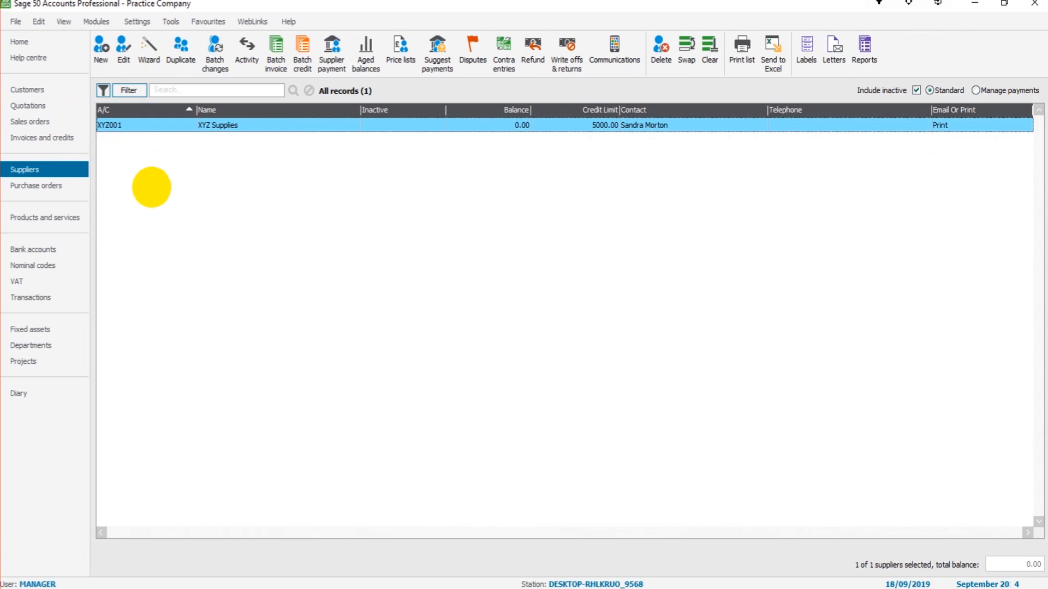